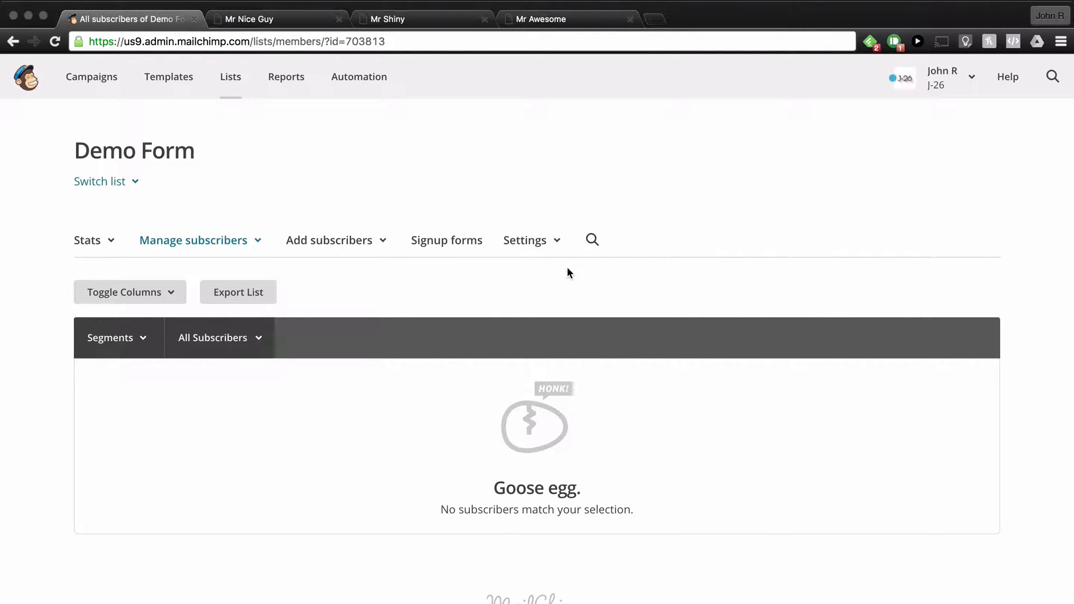
mouse_move(724, 119)
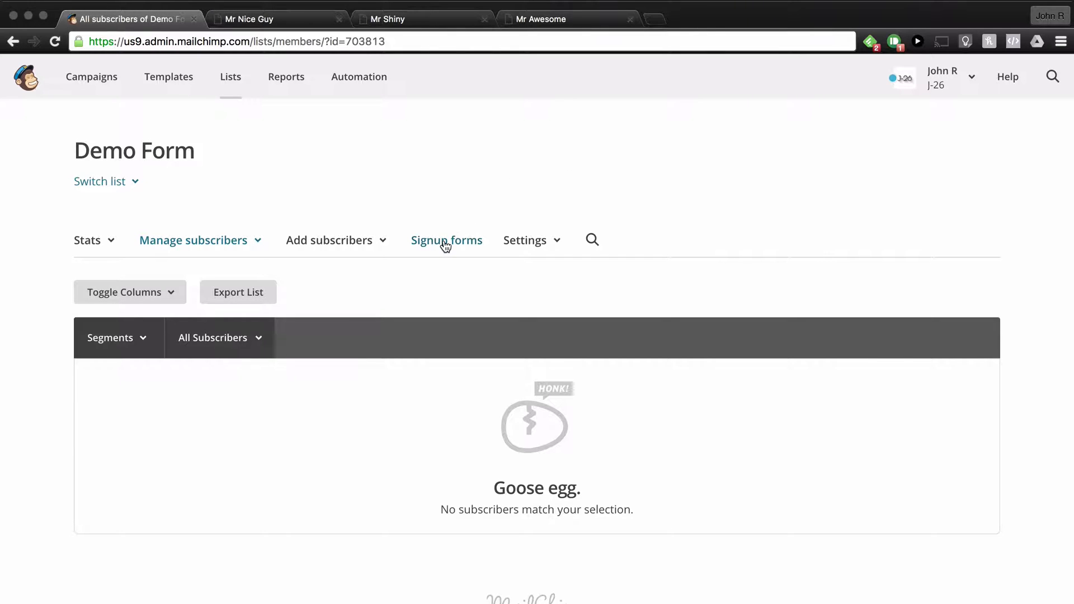
Go to Signup forms, select General forms, and reach the Build it field list for Demo Form
left_click(447, 239)
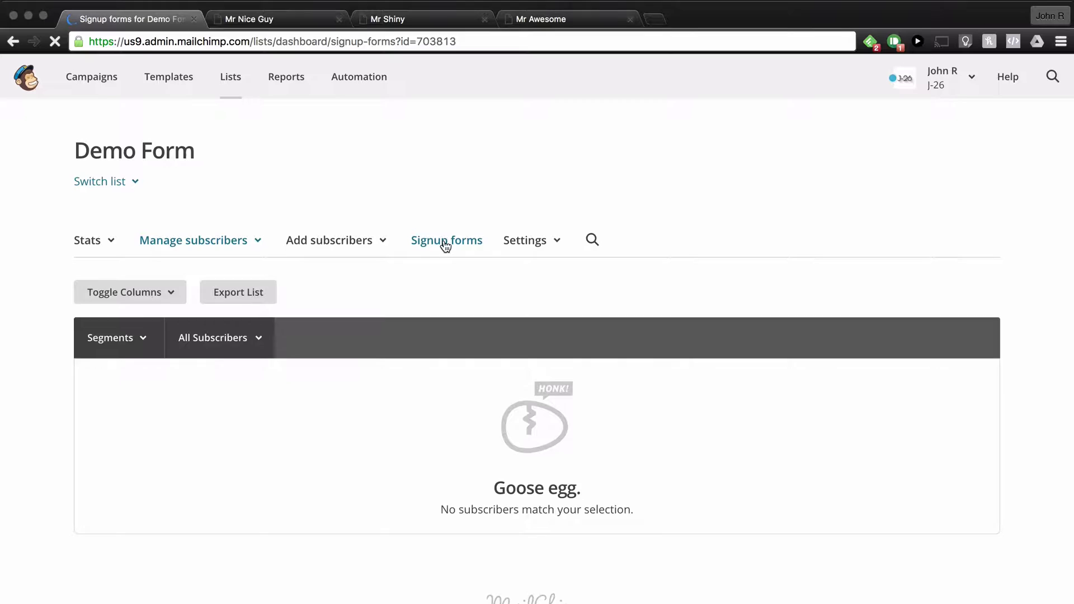
left_click(446, 240)
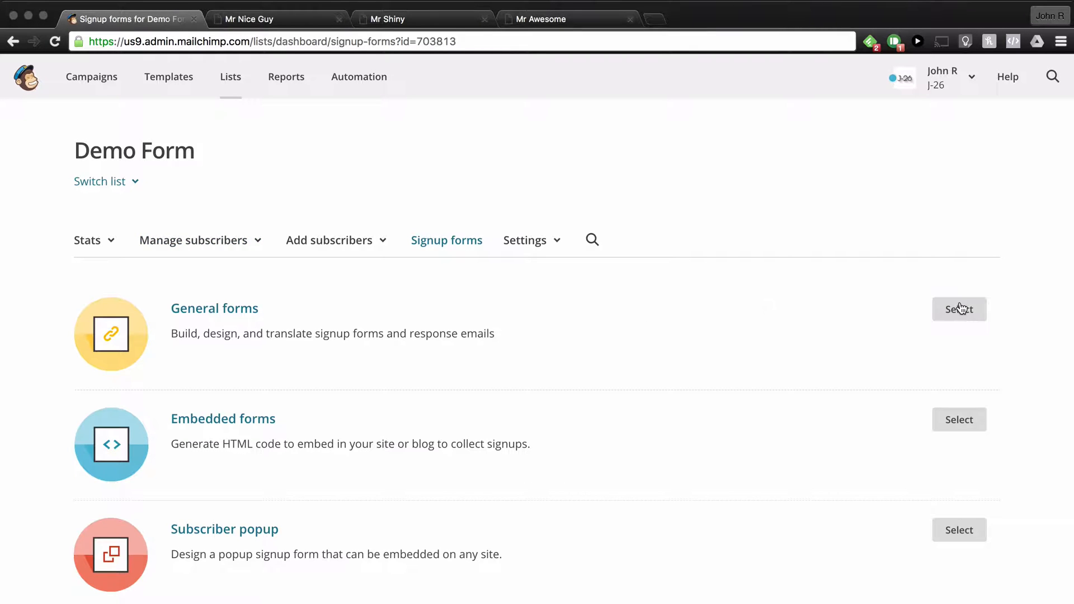
left_click(959, 308)
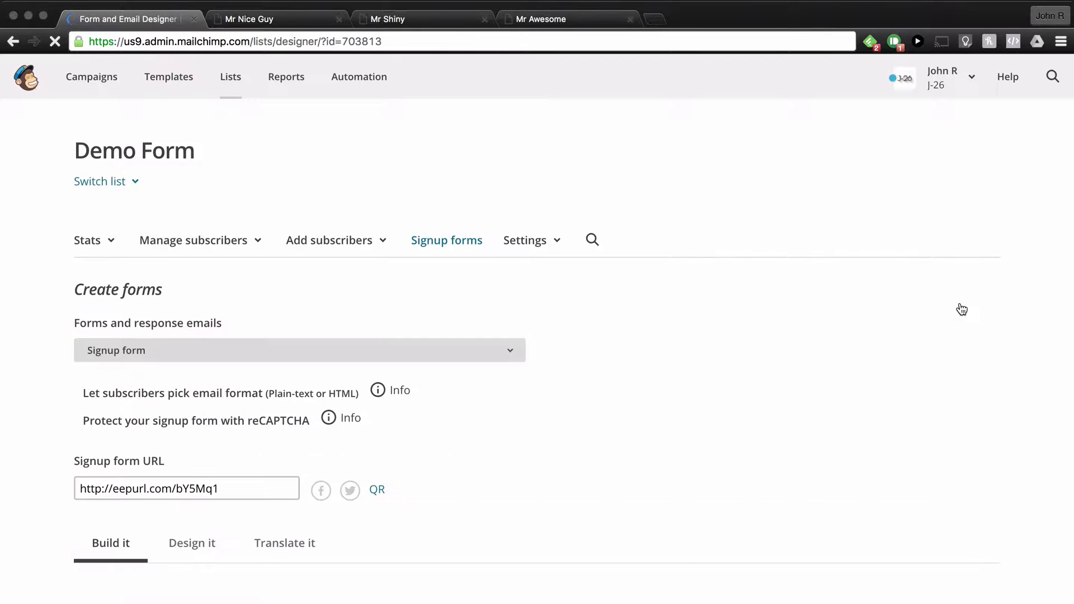
scroll("down", 3)
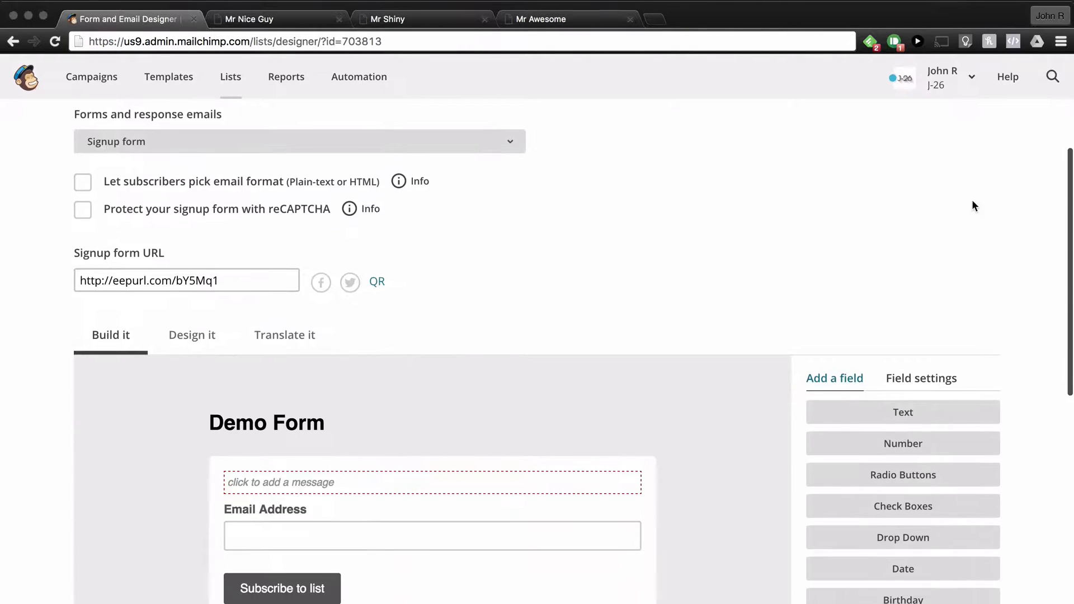
scroll("down", 3)
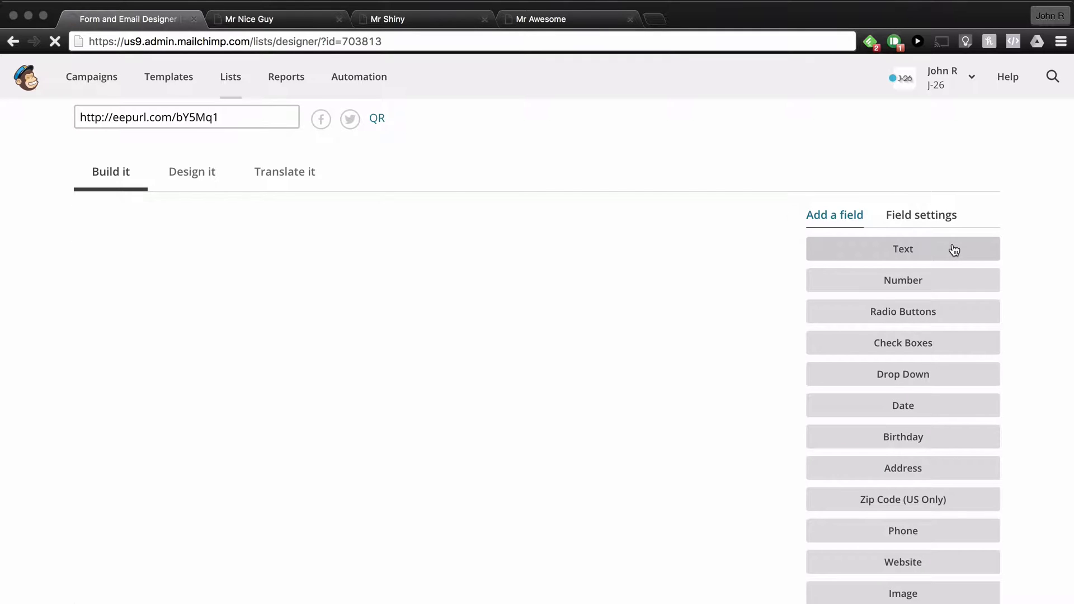
Add a Text field with label Source and field tag SOURCE
left_click(902, 249)
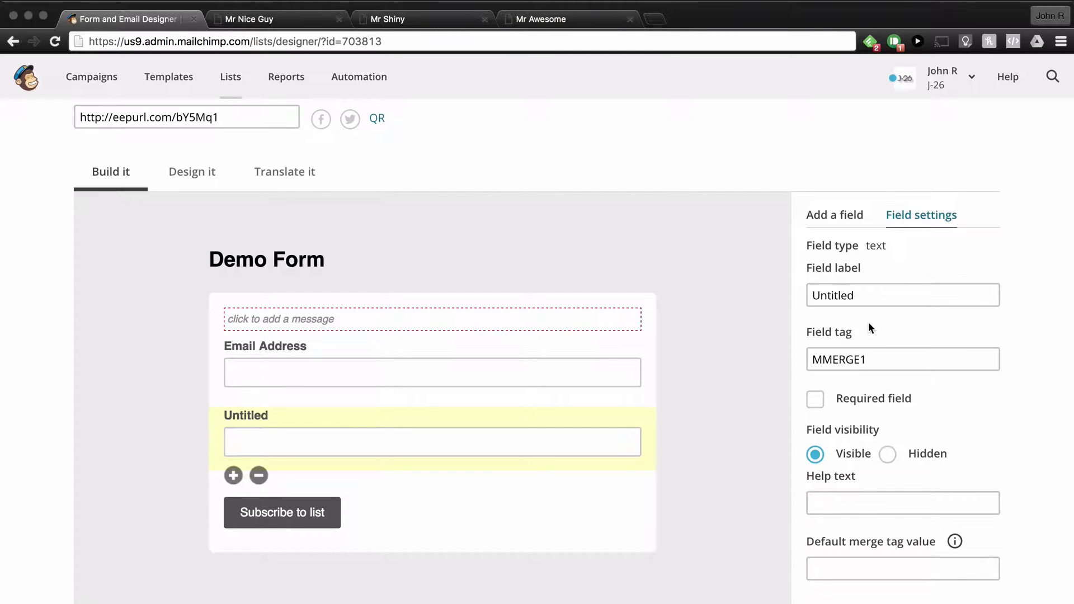
left_click(902, 296)
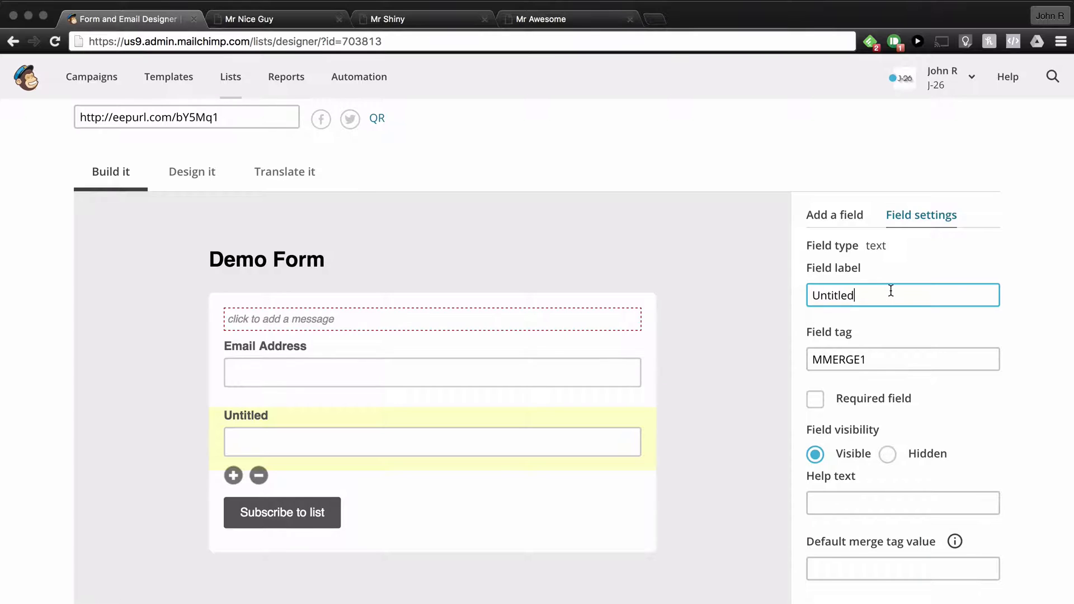
type("Source")
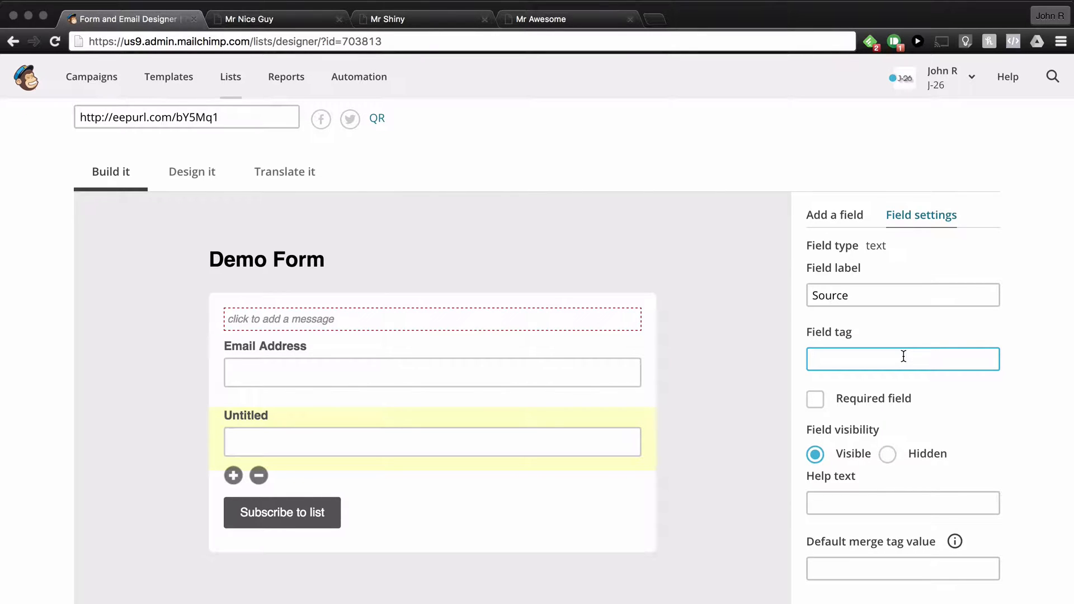
type("SOUR")
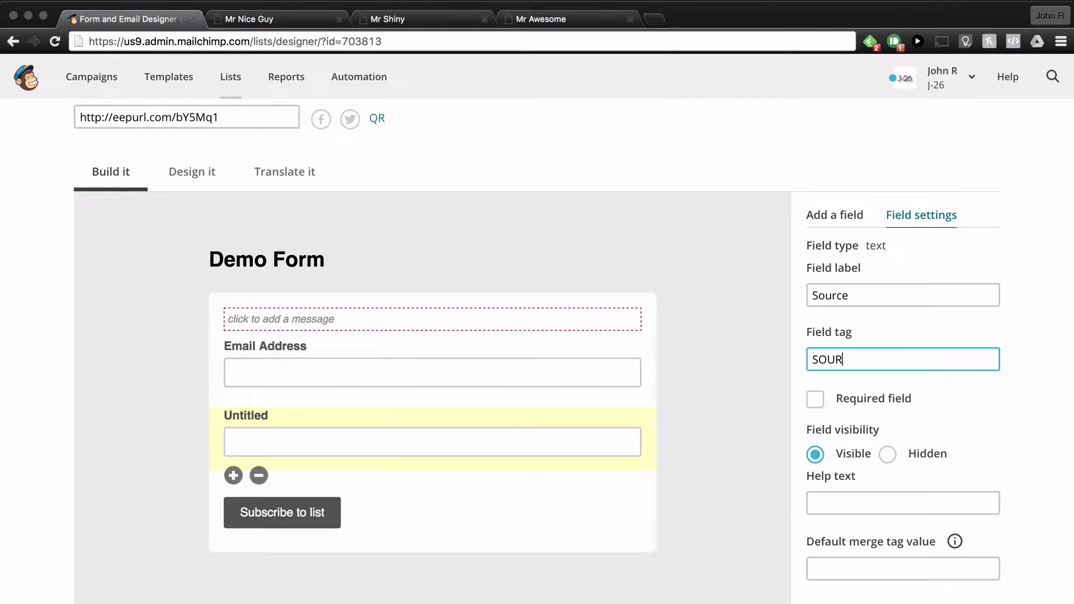
type("CE")
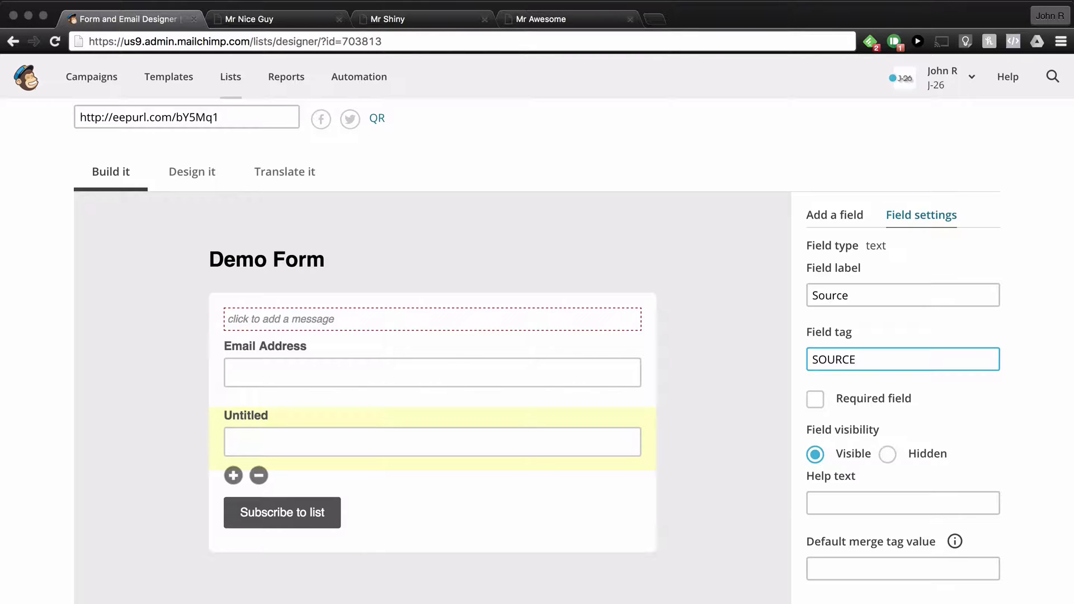
Set the Source field's visibility to Hidden and save the field
scroll("down", 3)
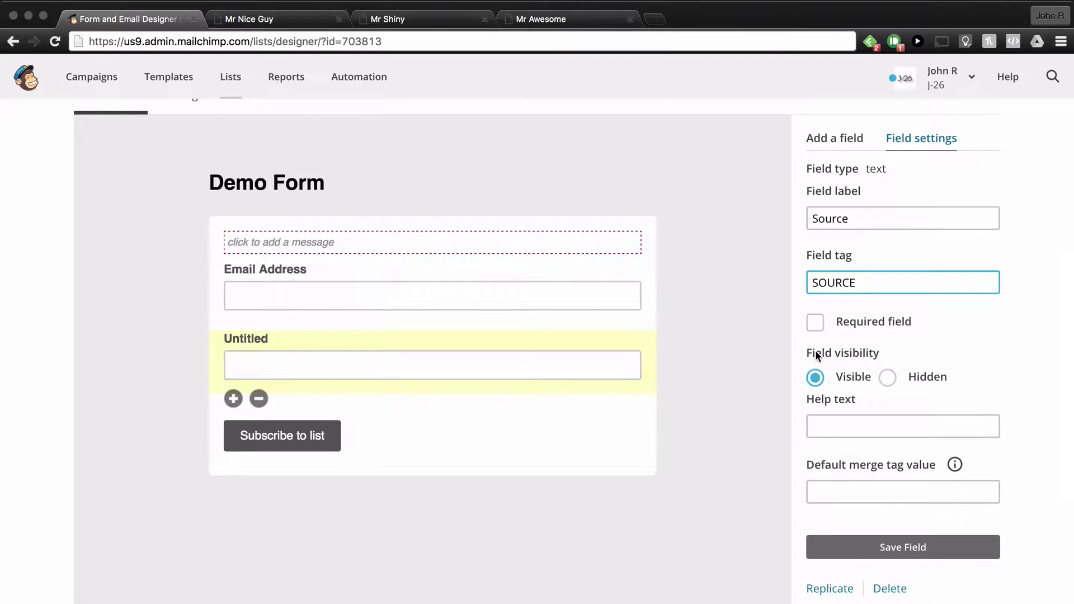
mouse_move(888, 376)
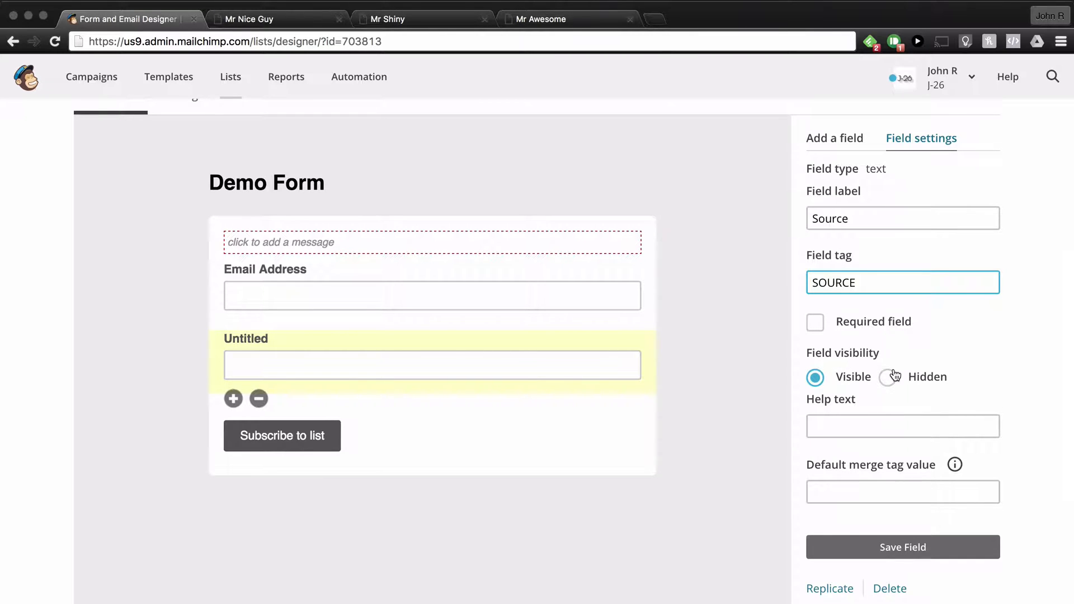
left_click(888, 377)
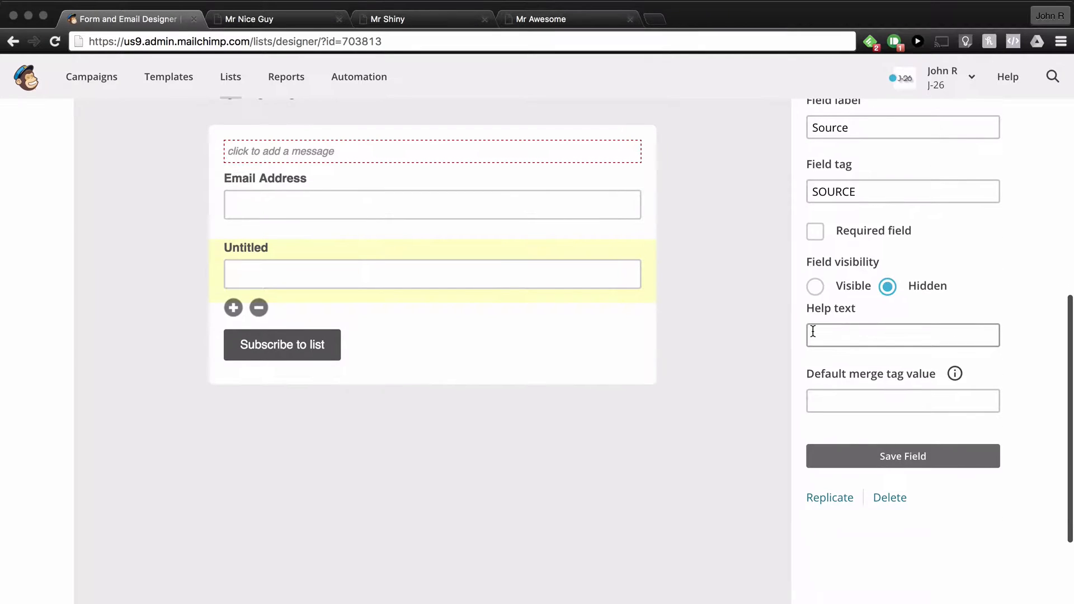
scroll("down", 3)
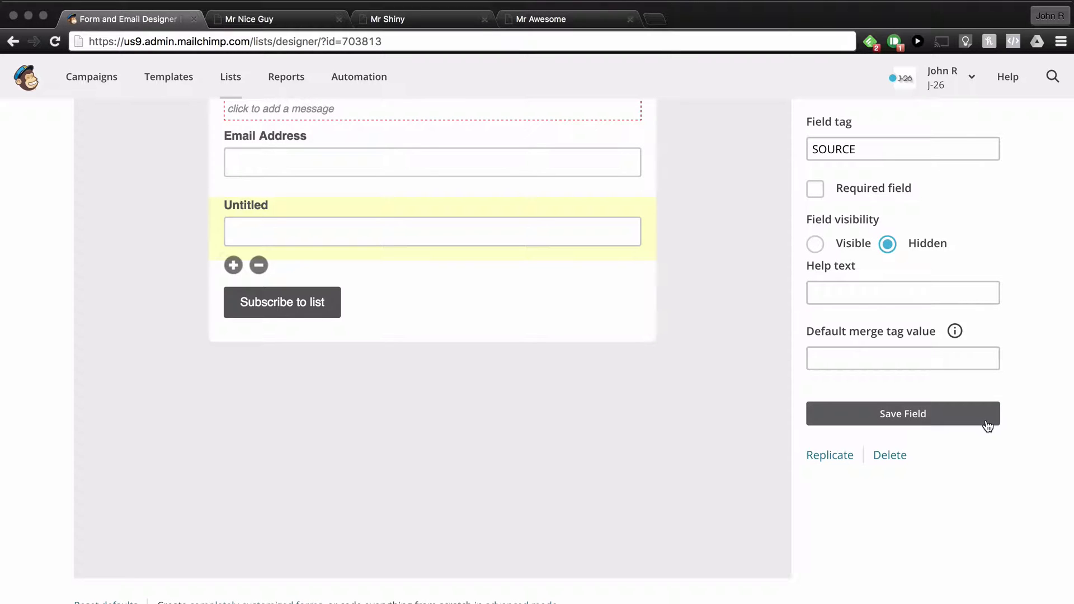
left_click(901, 414)
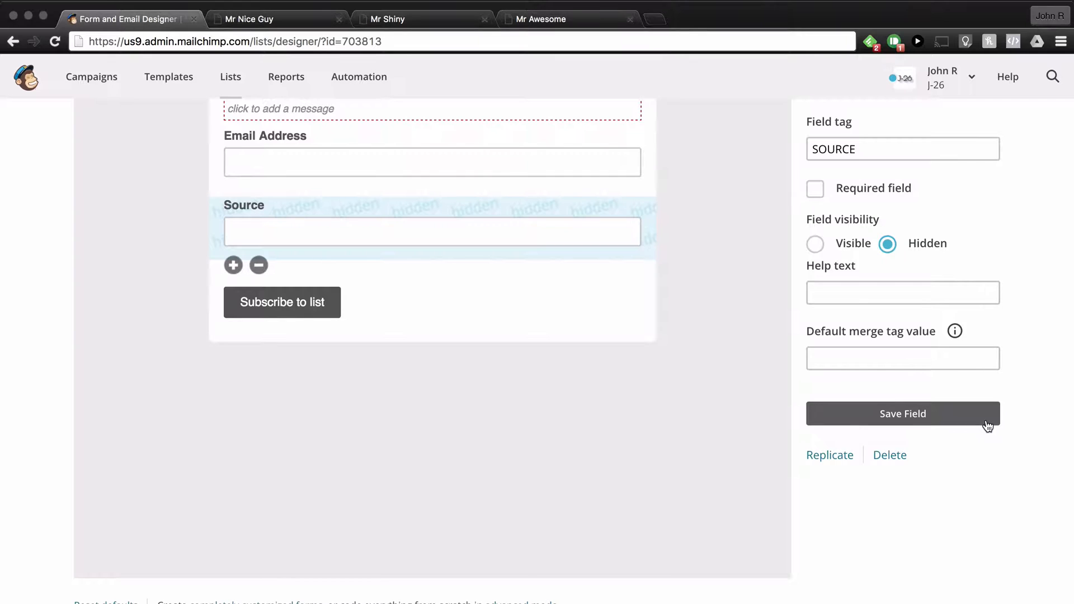
mouse_move(651, 409)
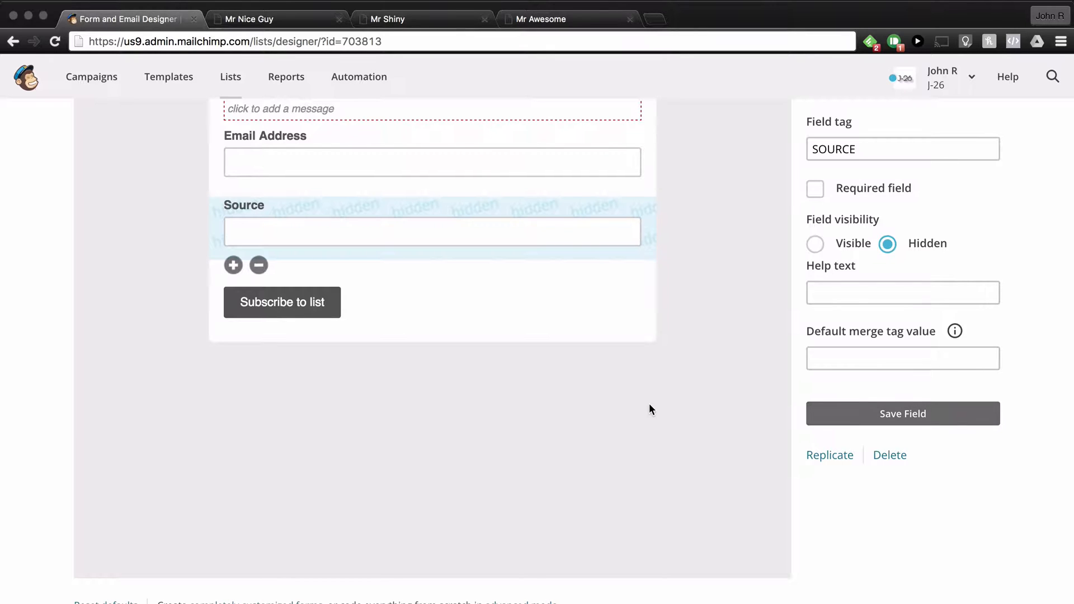
Switch to Muse, select the Mr Nice Guy MailChimp widget and list its Segment Options with Use Segment enabled
key("Cmd+Tab")
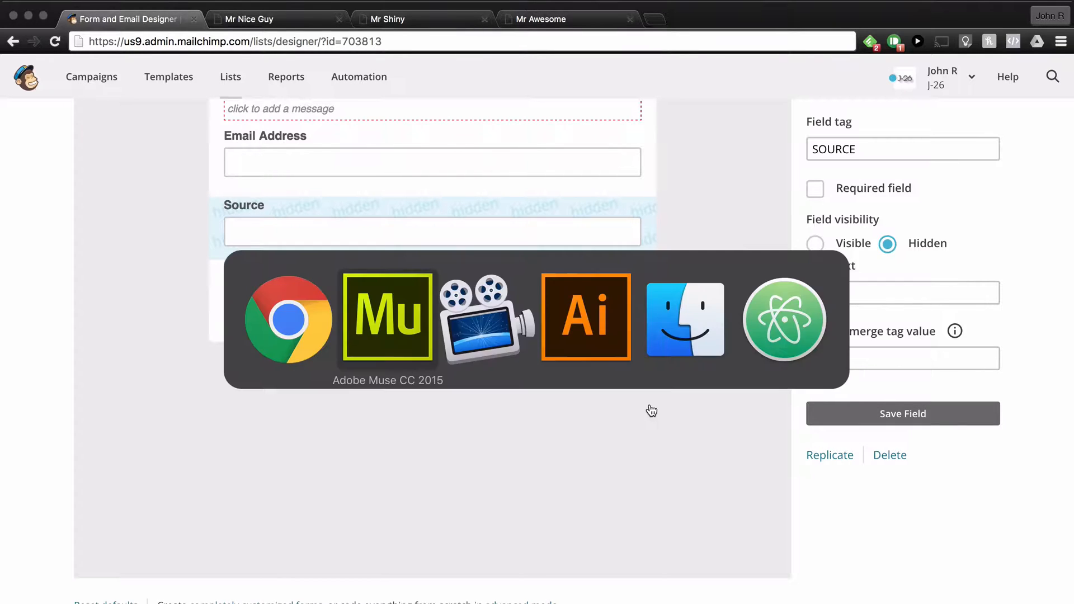
left_click(387, 318)
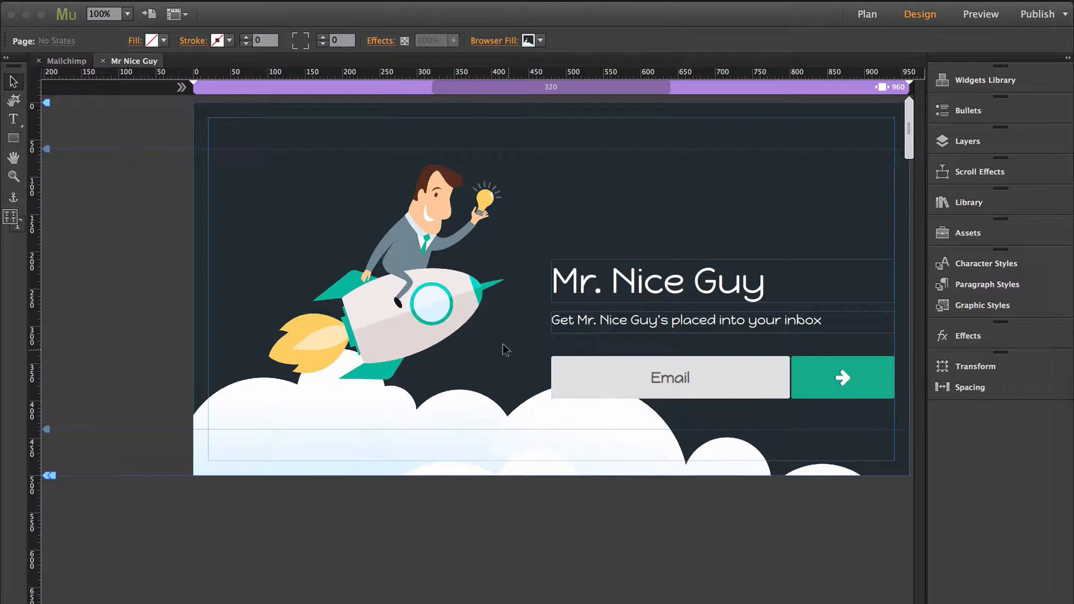
scroll("right", 3)
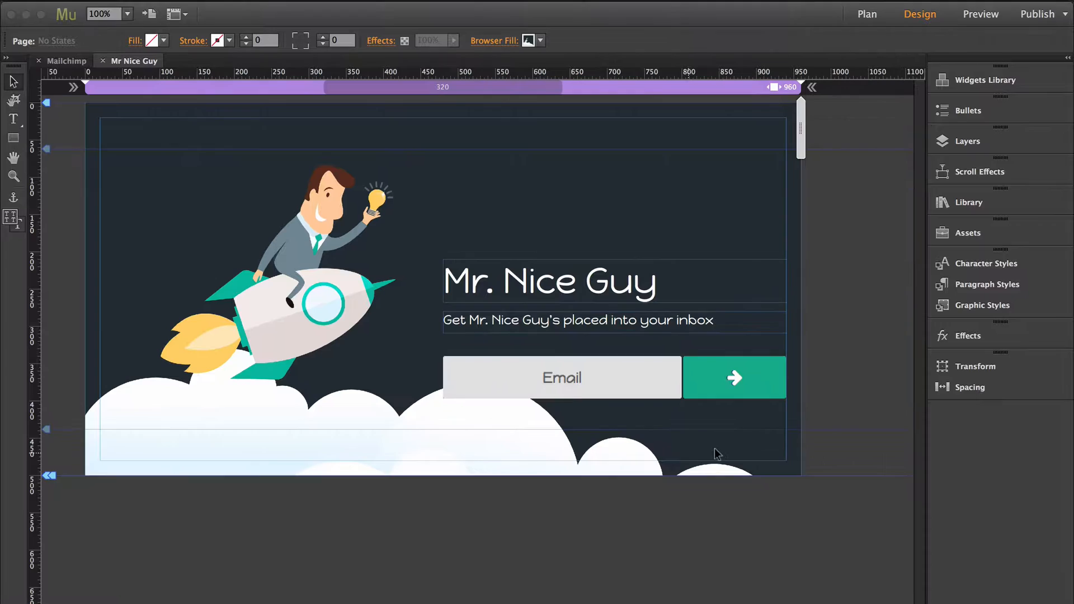
left_click(733, 378)
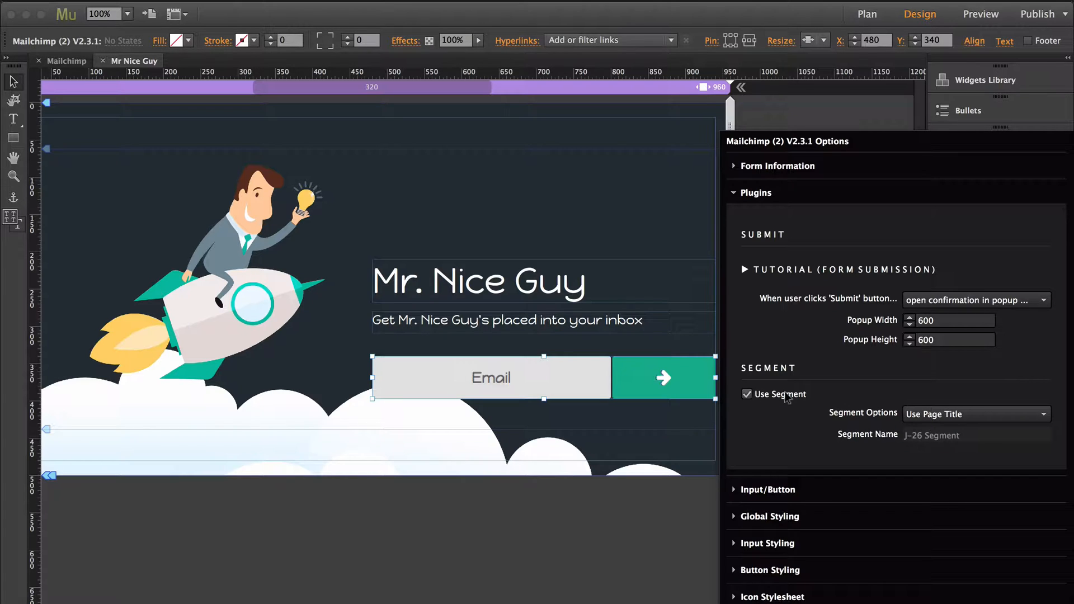
mouse_move(824, 407)
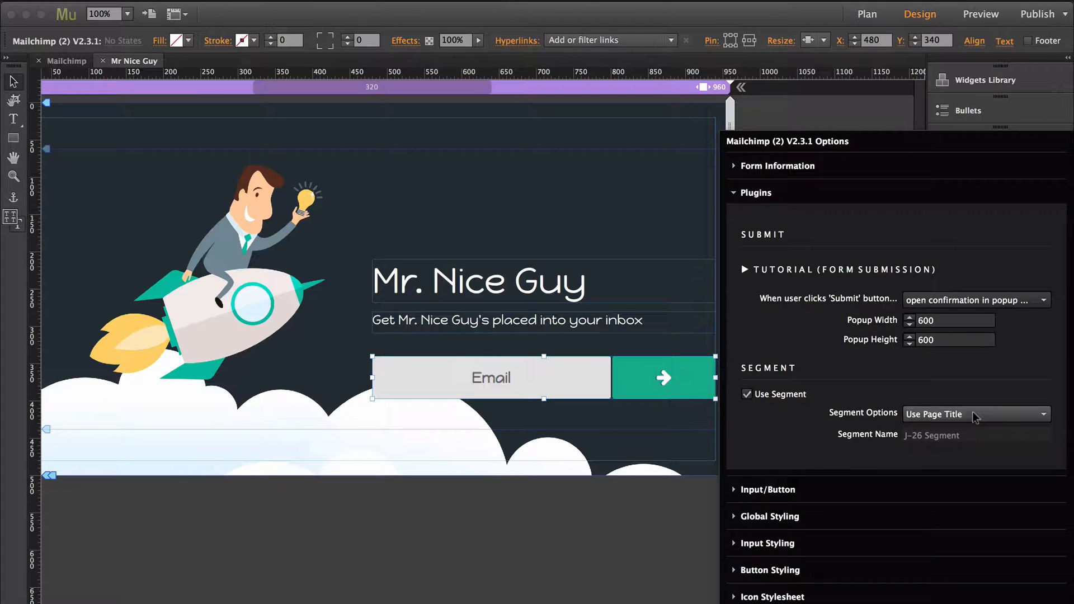
left_click(975, 414)
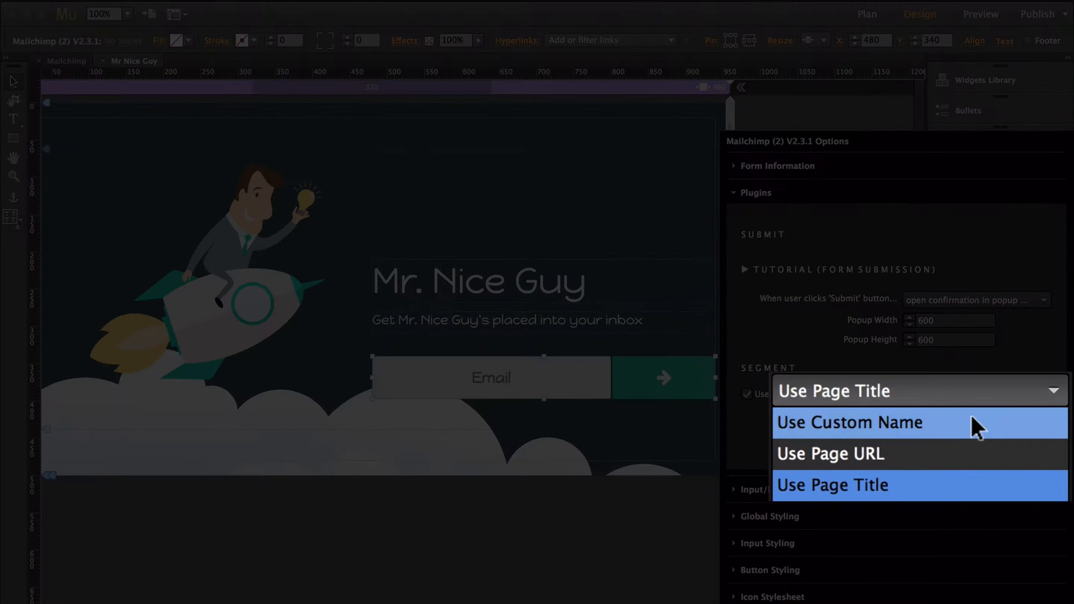
mouse_move(966, 471)
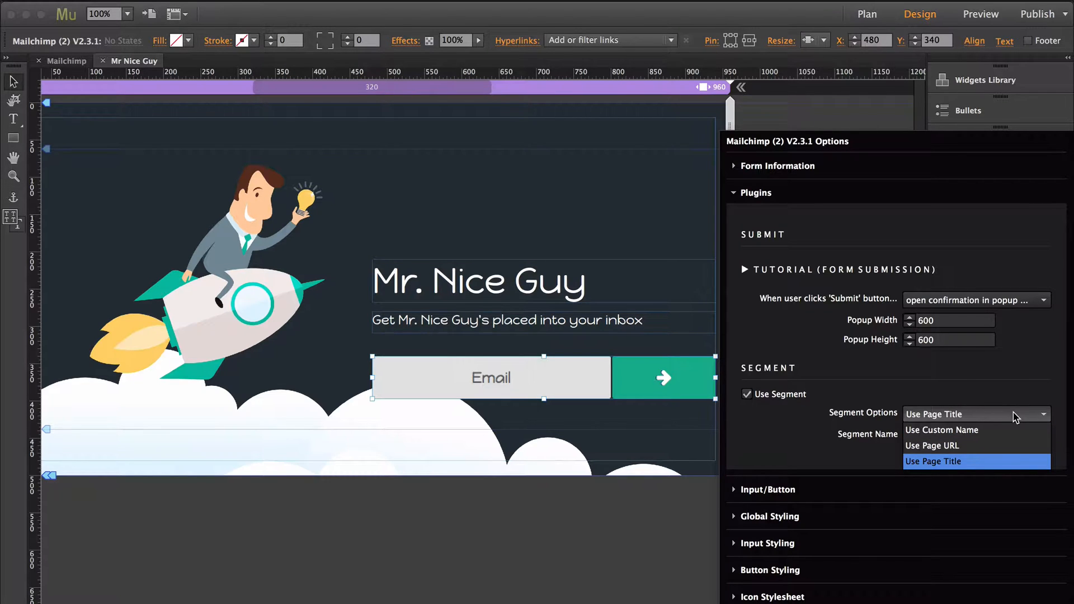
mouse_move(579, 185)
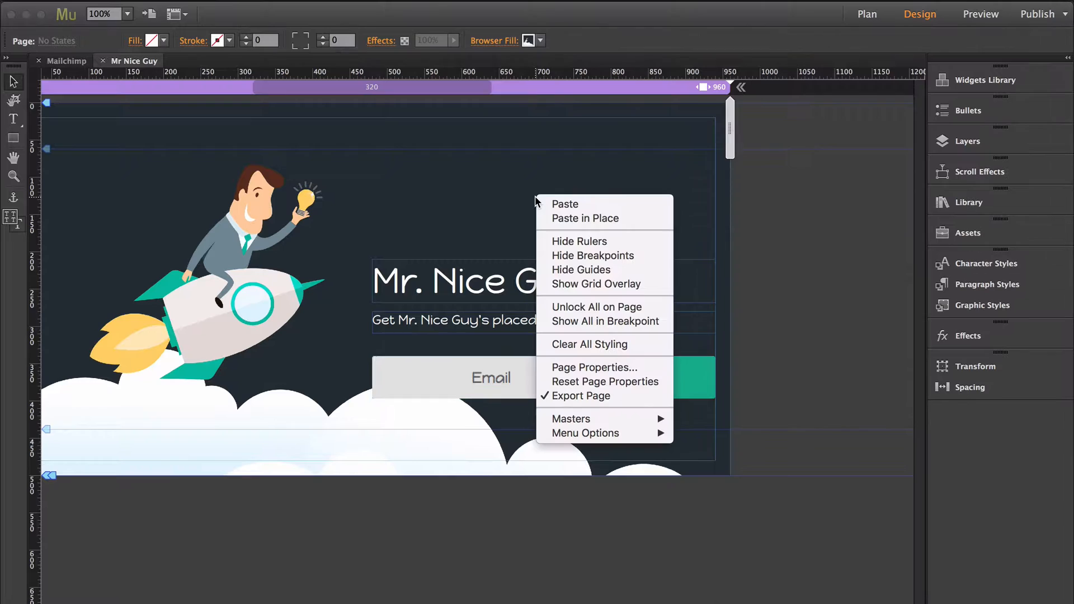
mouse_move(582, 367)
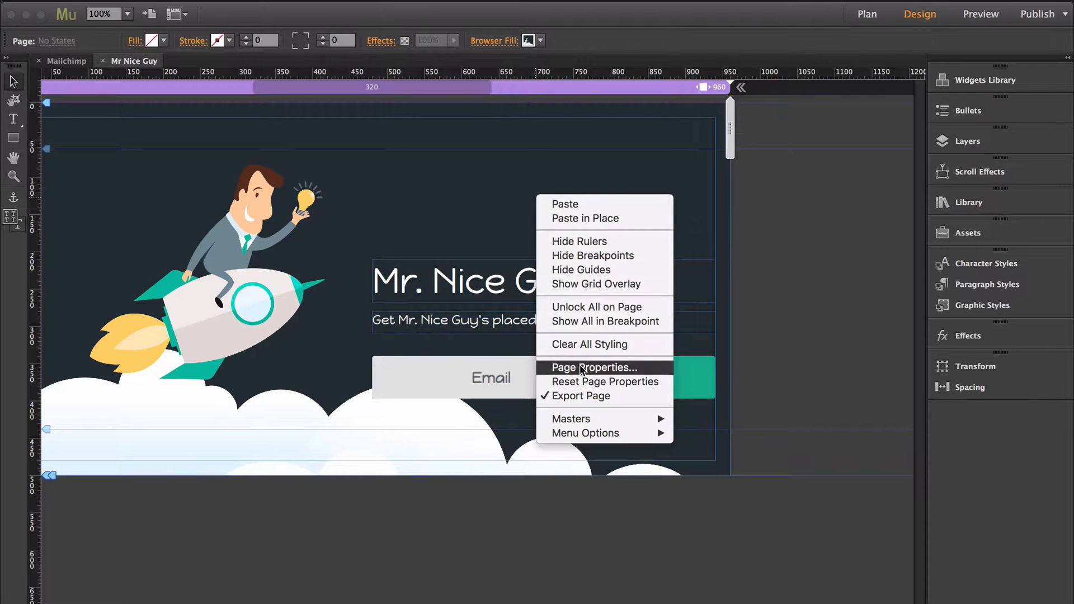
Show Page Properties for the Mr Nice Guy page from the page background context menu
left_click(594, 367)
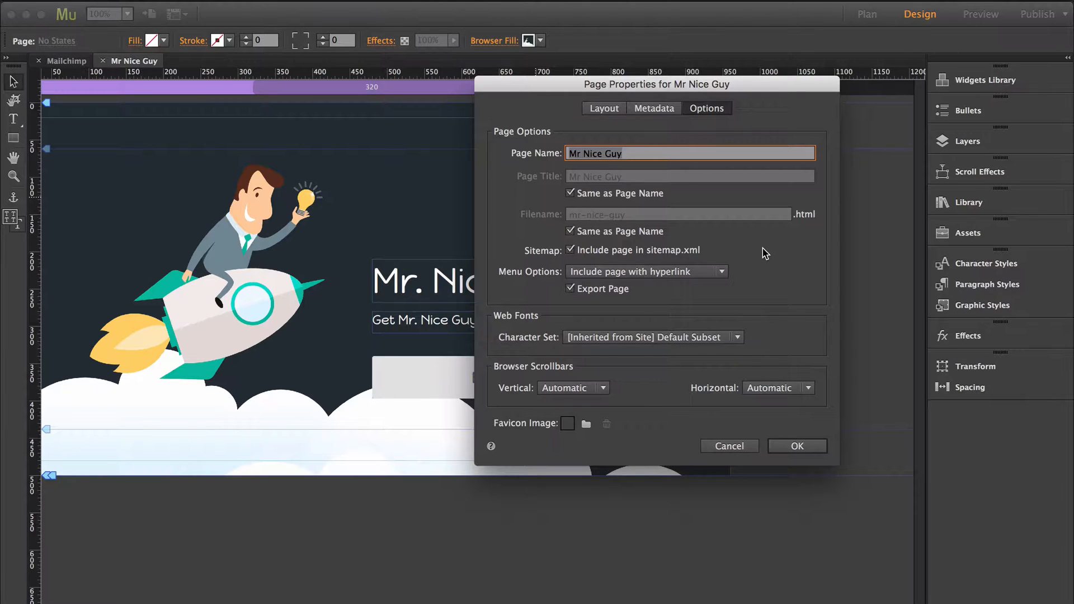
mouse_move(629, 200)
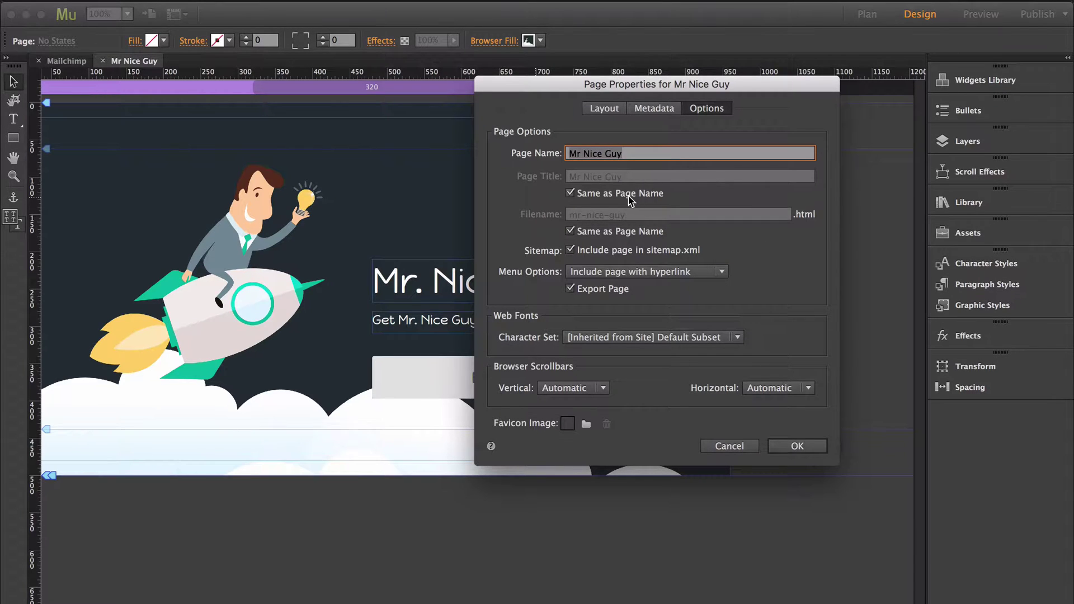
Uncheck Same as Page Name to show the title is editable, then cancel leaving it unchanged
left_click(569, 192)
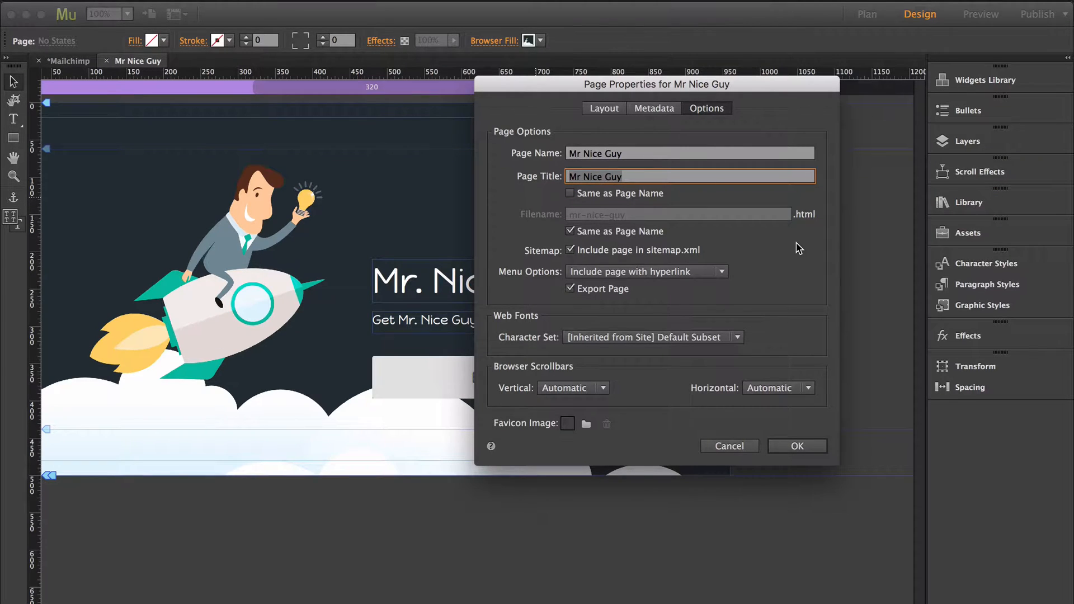
mouse_move(765, 267)
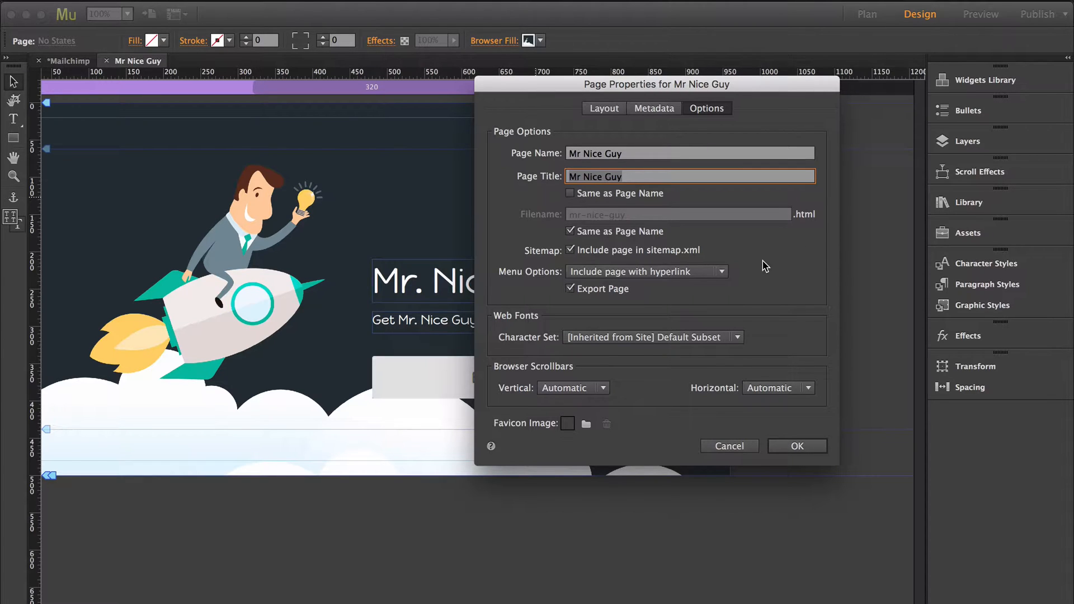
mouse_move(777, 246)
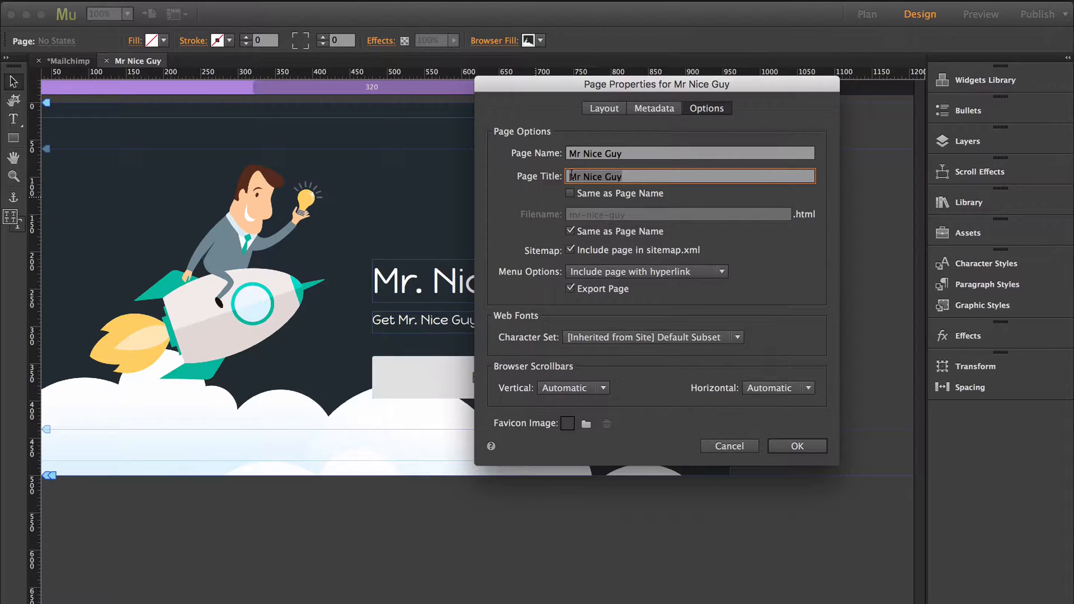
mouse_move(630, 176)
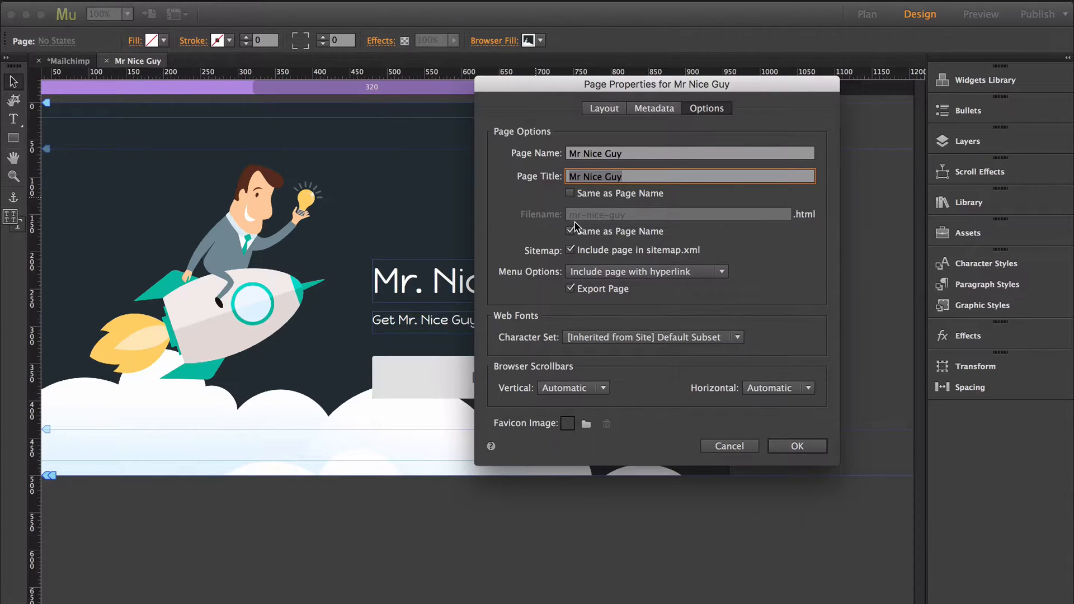
left_click(570, 230)
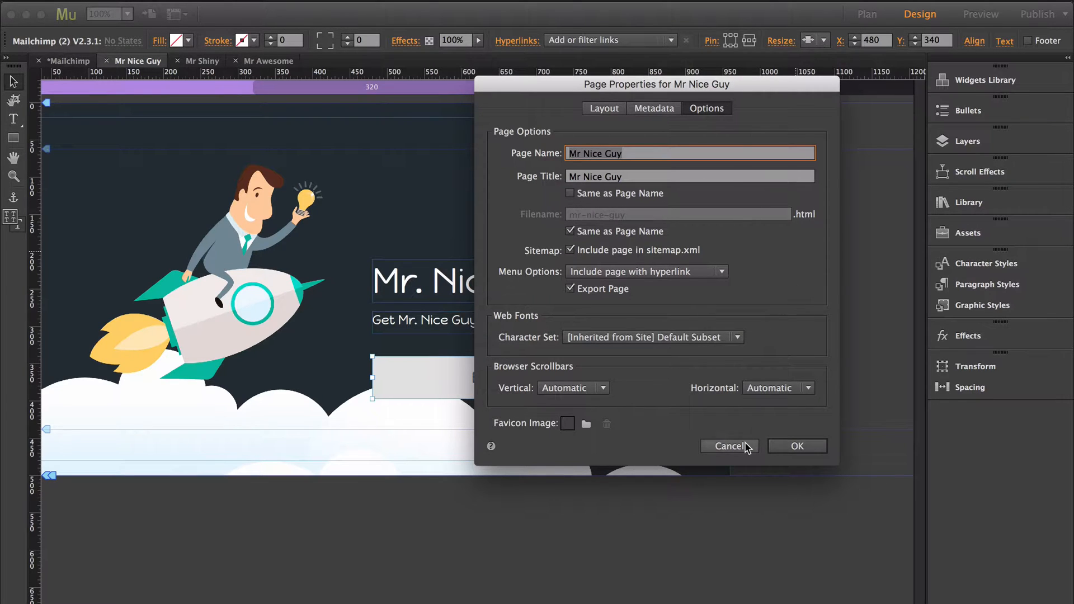
left_click(729, 445)
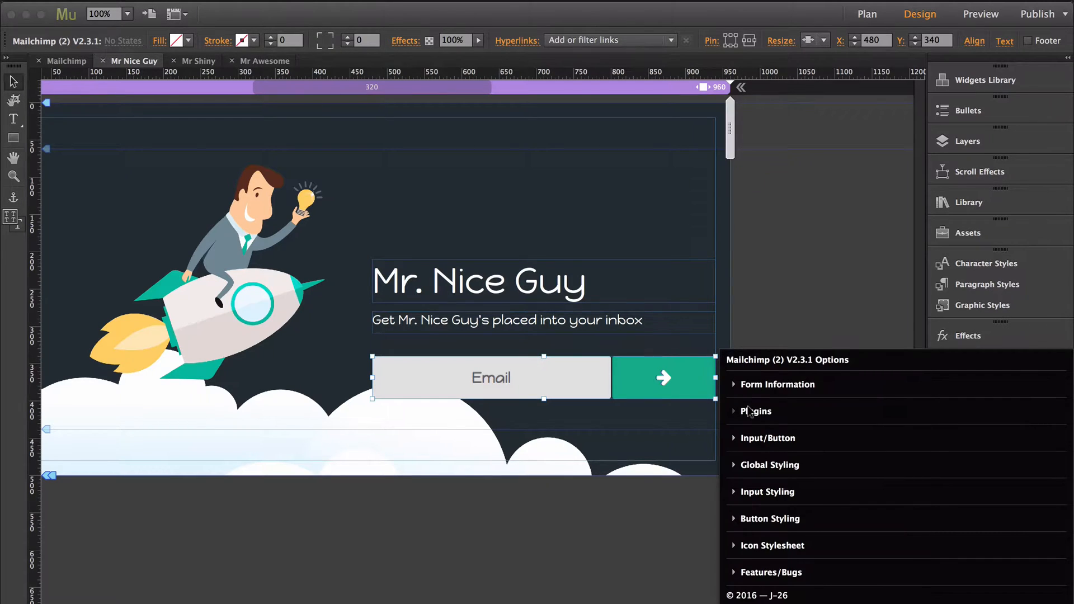
Review Plugins segment settings on Mr Nice Guy and Mr Shiny widgets, then move to the Mr Awesome page
left_click(756, 411)
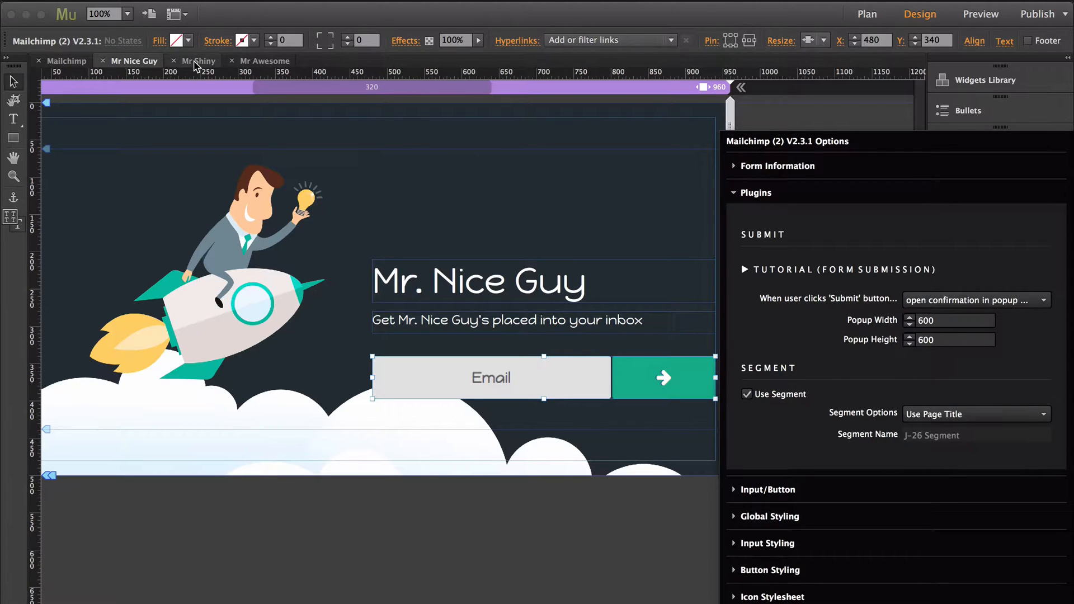
left_click(199, 60)
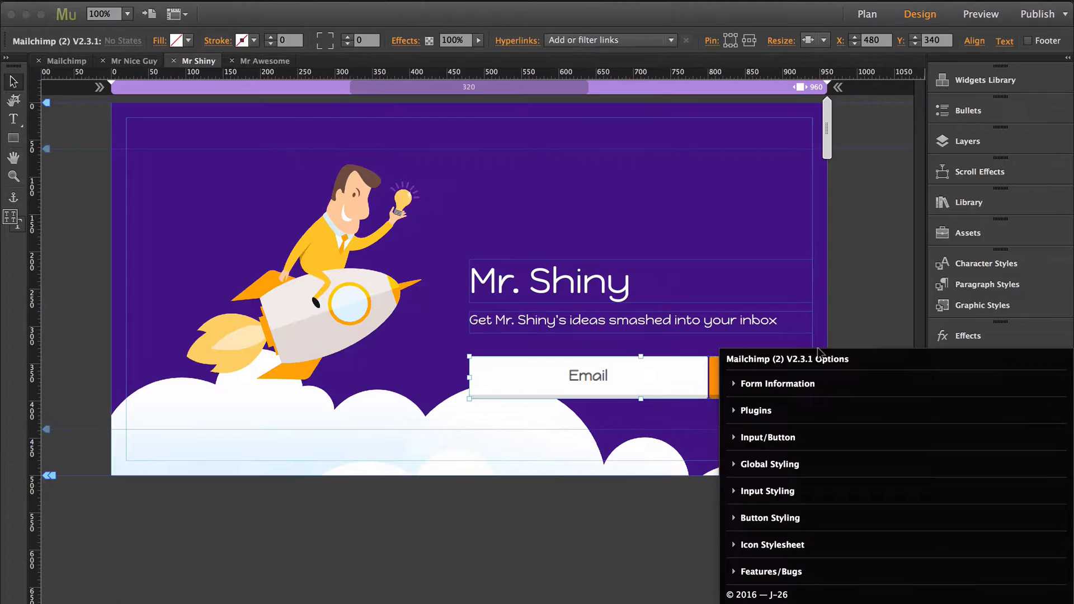
left_click(756, 410)
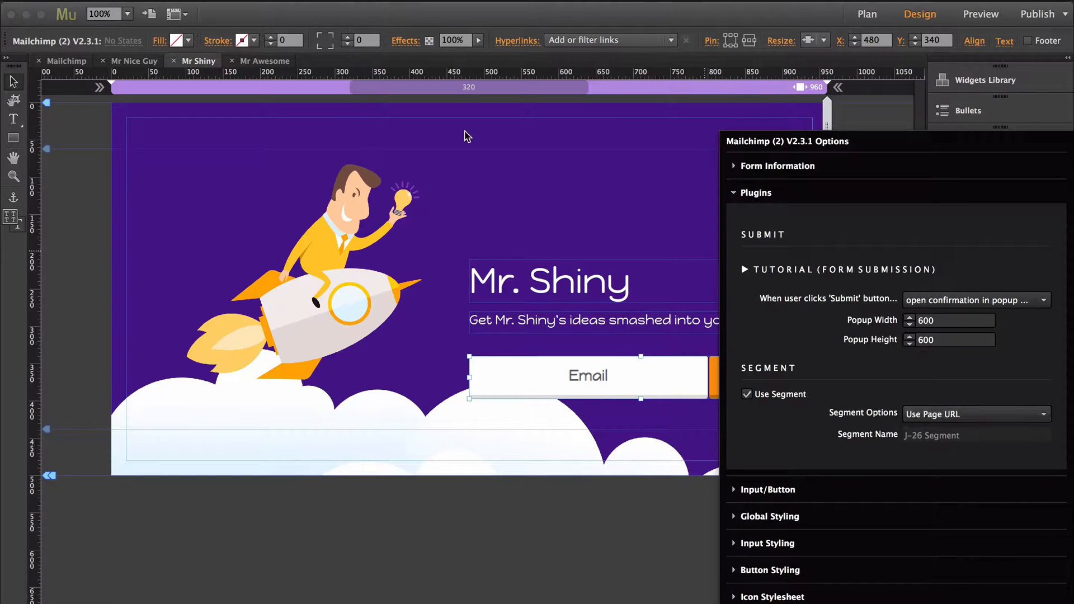
mouse_move(611, 378)
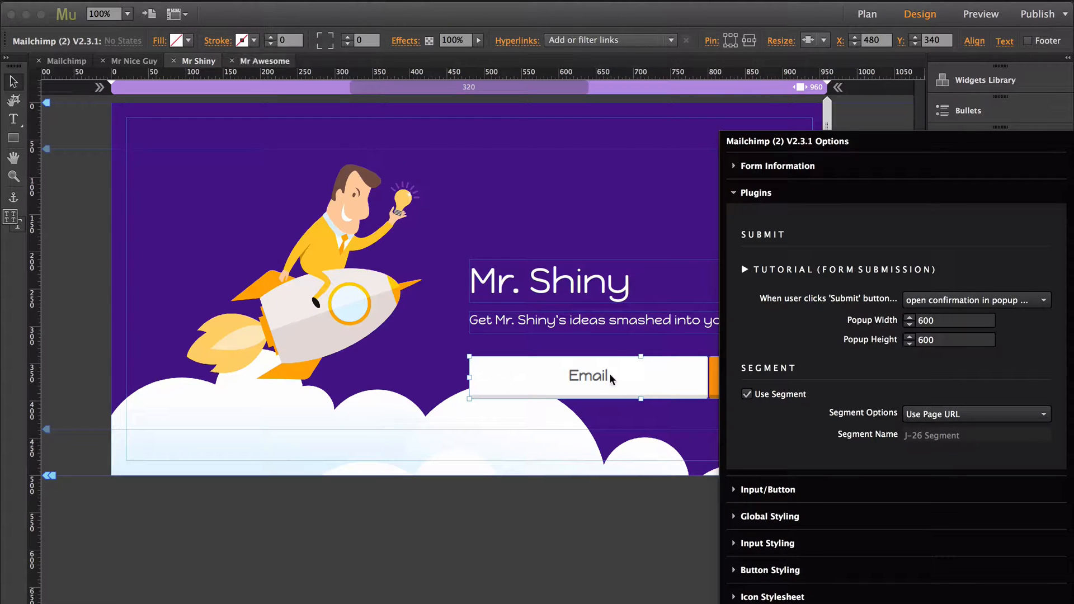
left_click(264, 60)
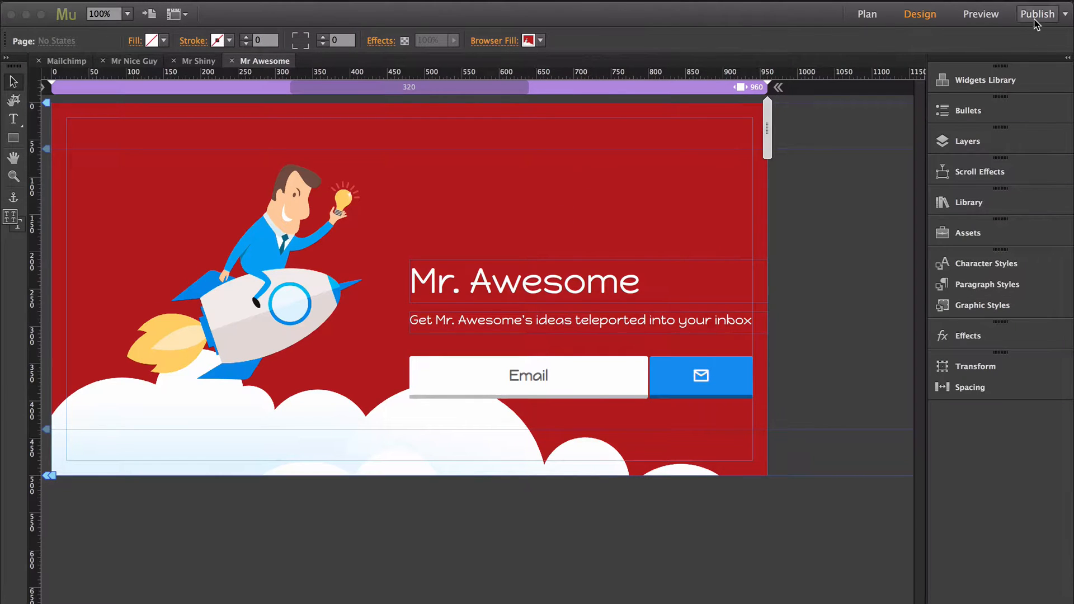
Publish the site and accept the Asset Problem warning with OK
left_click(1038, 15)
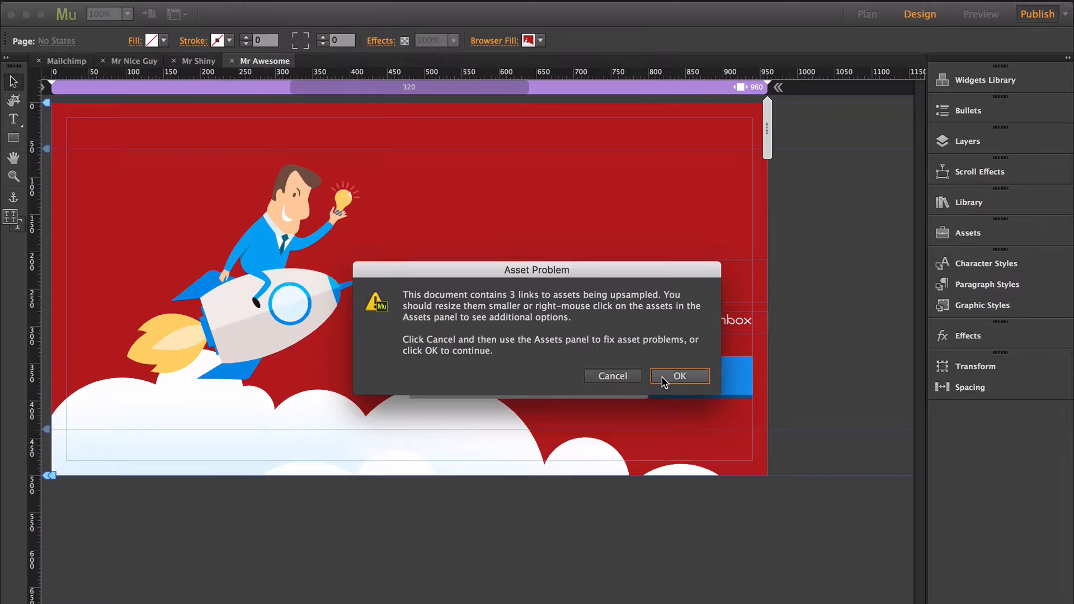
left_click(680, 376)
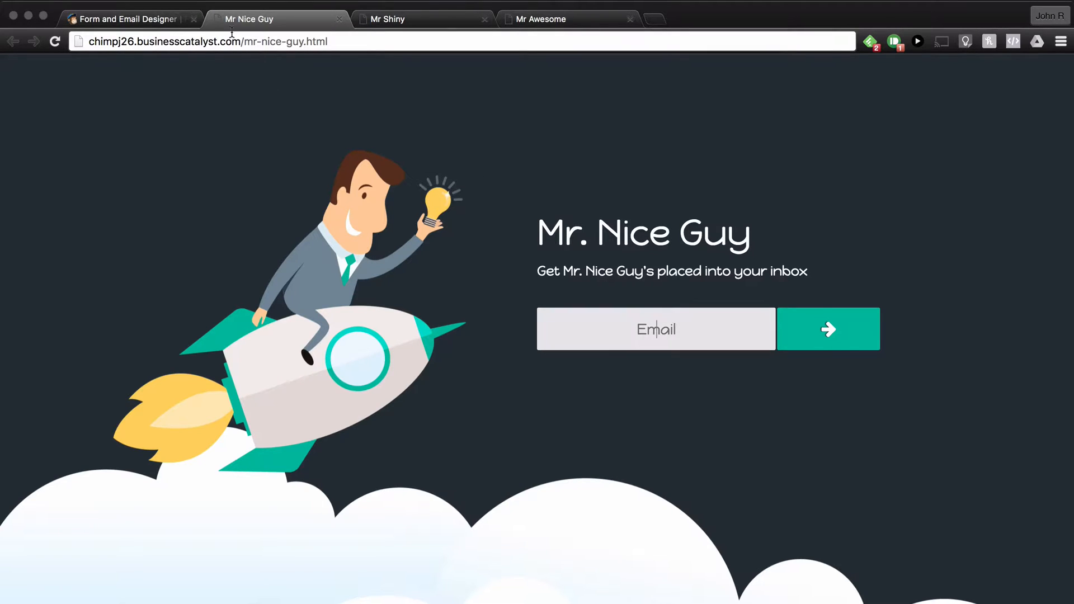
mouse_move(239, 27)
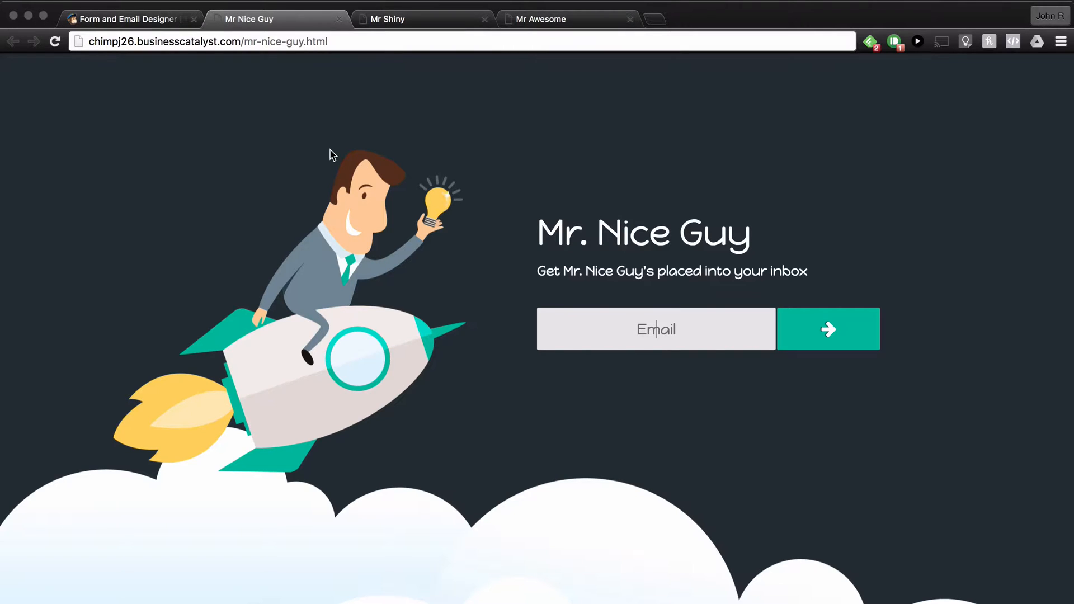
mouse_move(324, 139)
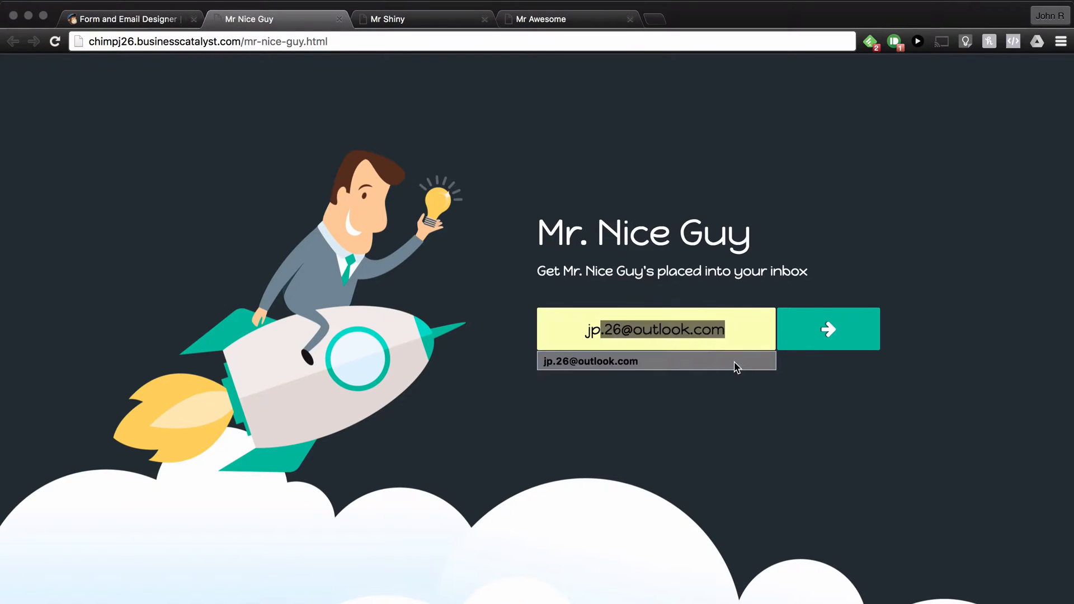
Sign up on the live Mr Nice Guy page with the remembered email and dismiss the Demo Form popup
left_click(827, 329)
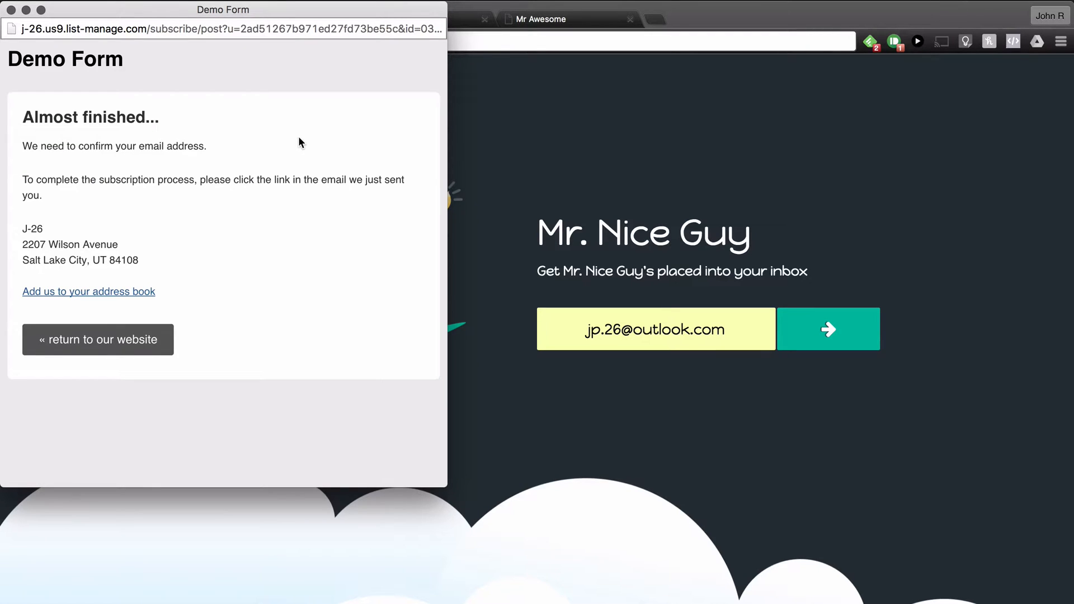
left_click(391, 19)
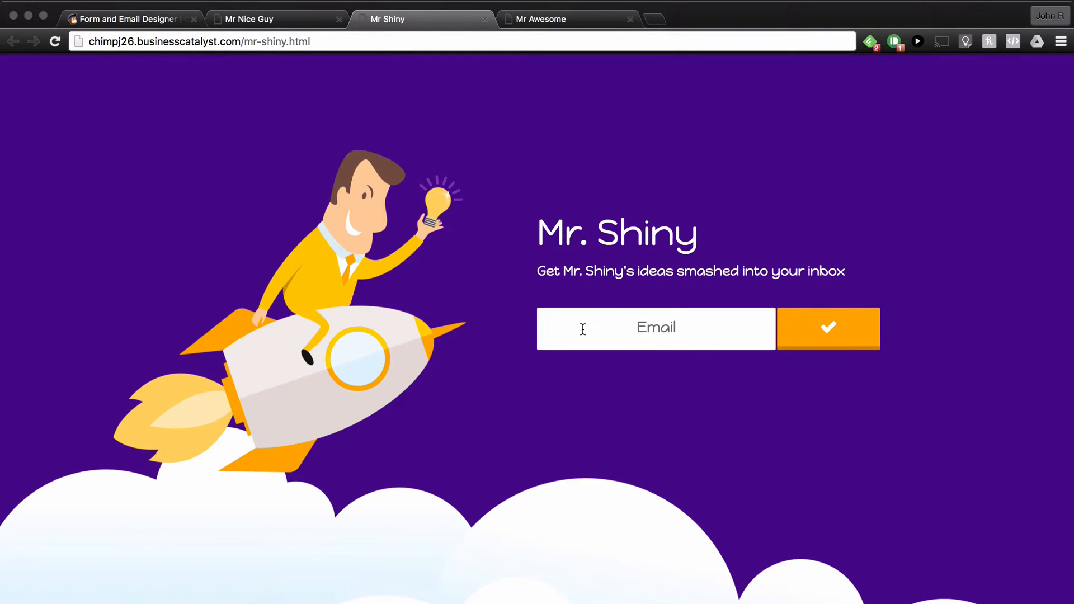
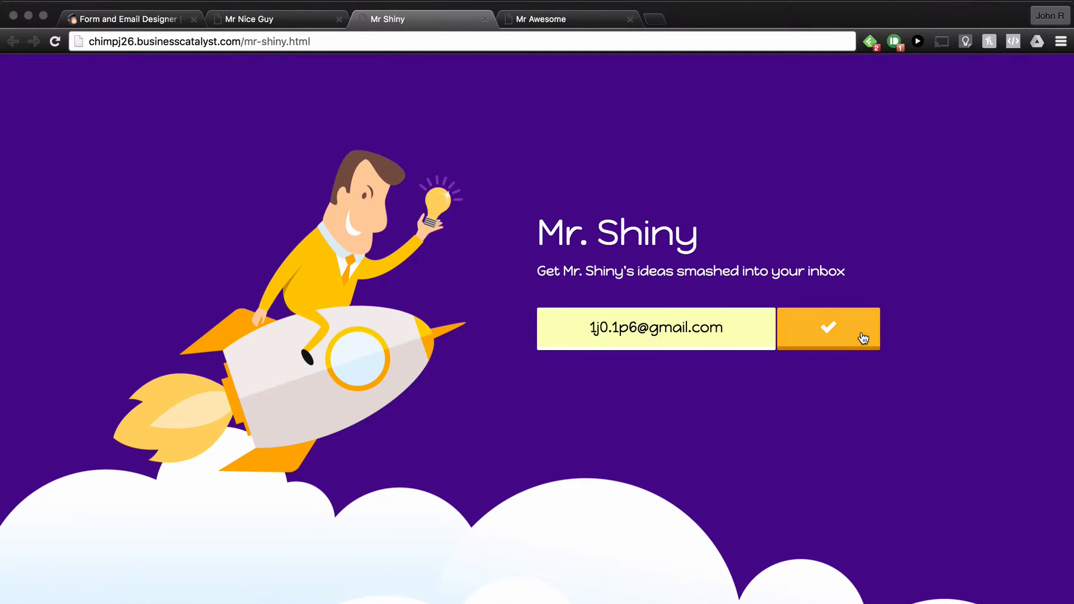
left_click(859, 336)
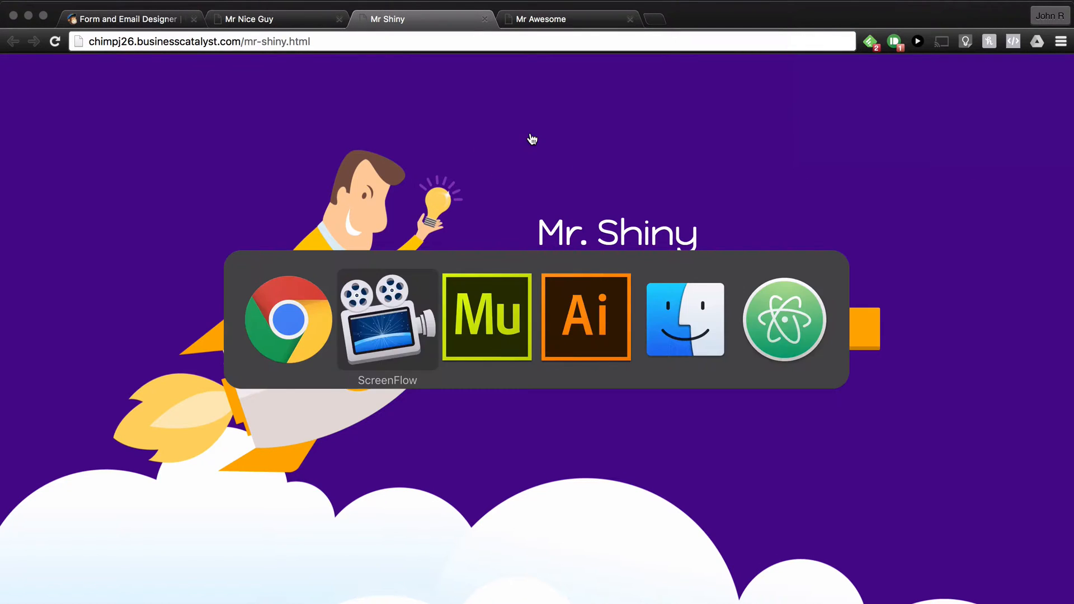
left_click(485, 317)
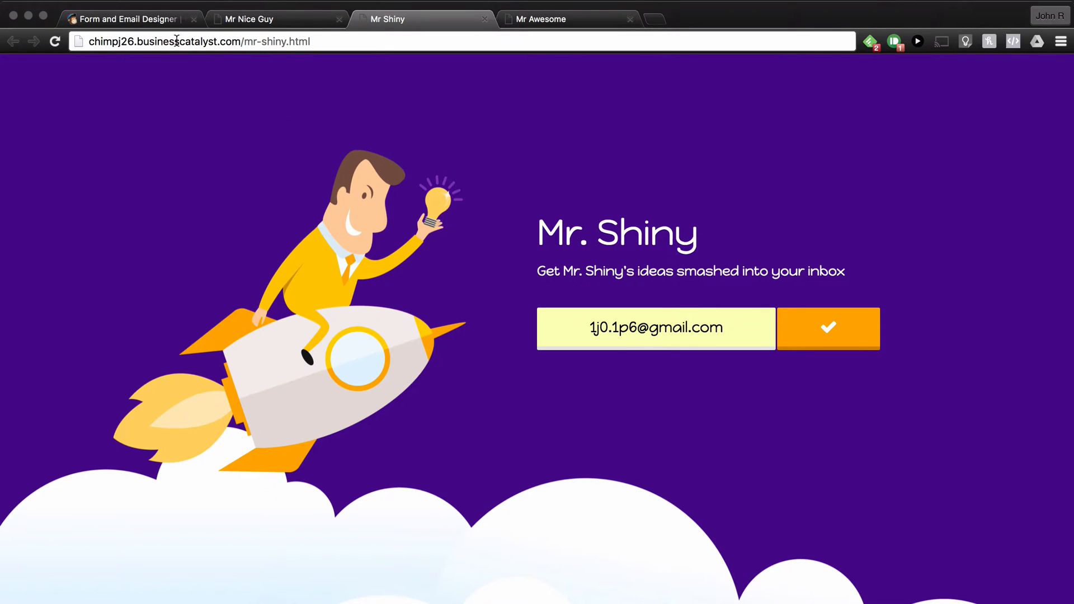
mouse_move(576, 206)
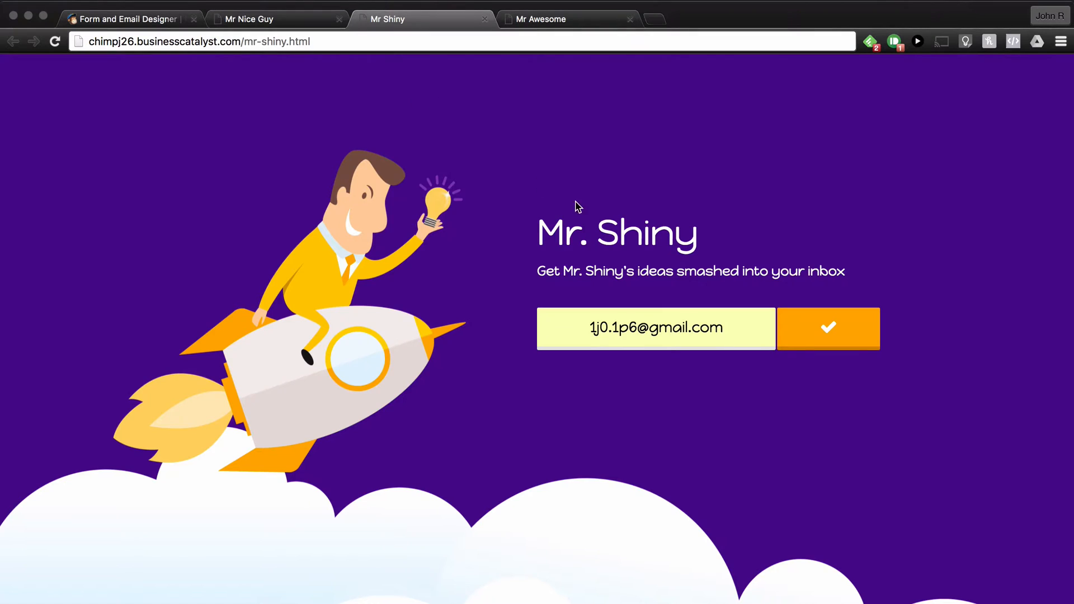
left_click(538, 18)
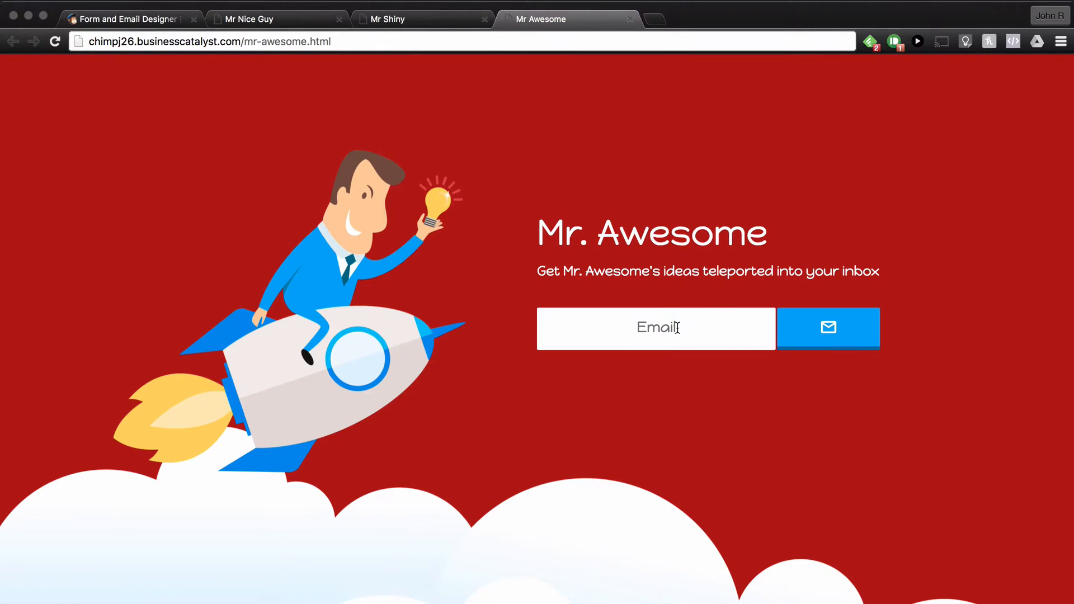
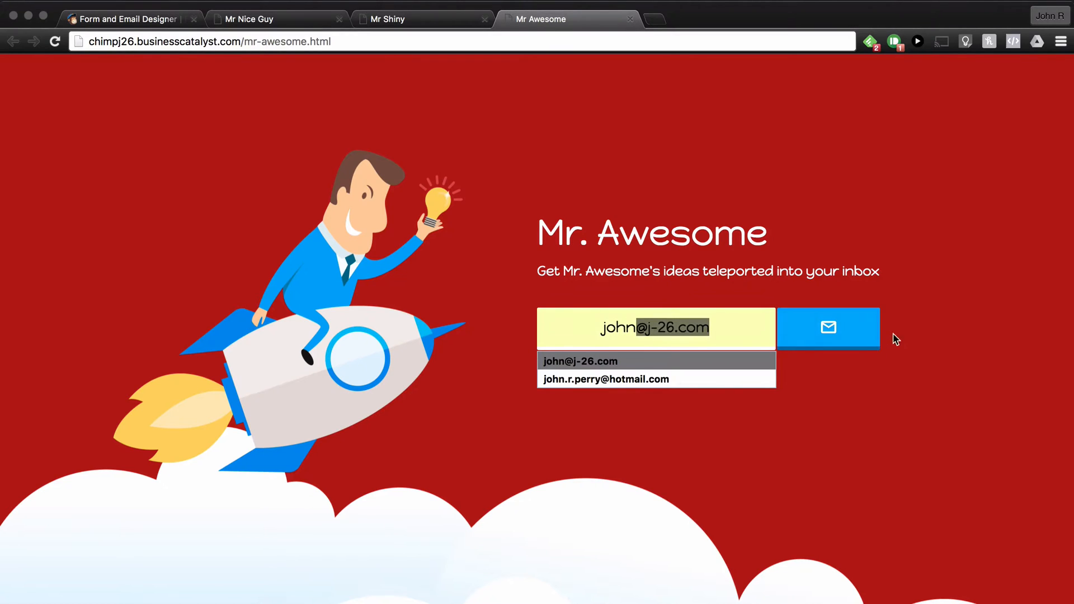
Replace the rejected 'john' entry with a saved email, submit on Mr Awesome, and return to Muse
left_click(828, 329)
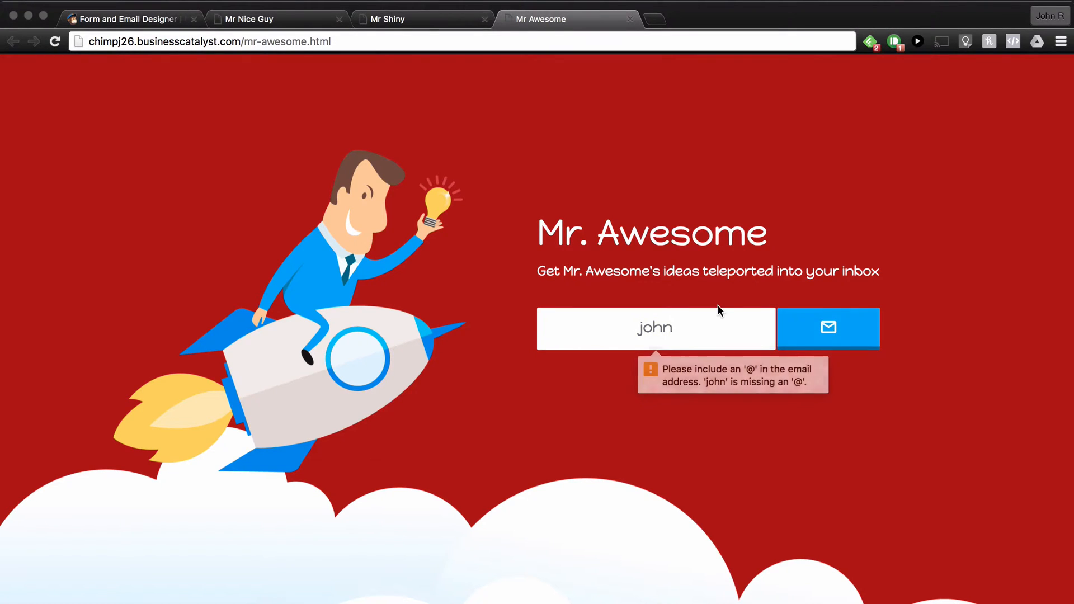
left_click(656, 329)
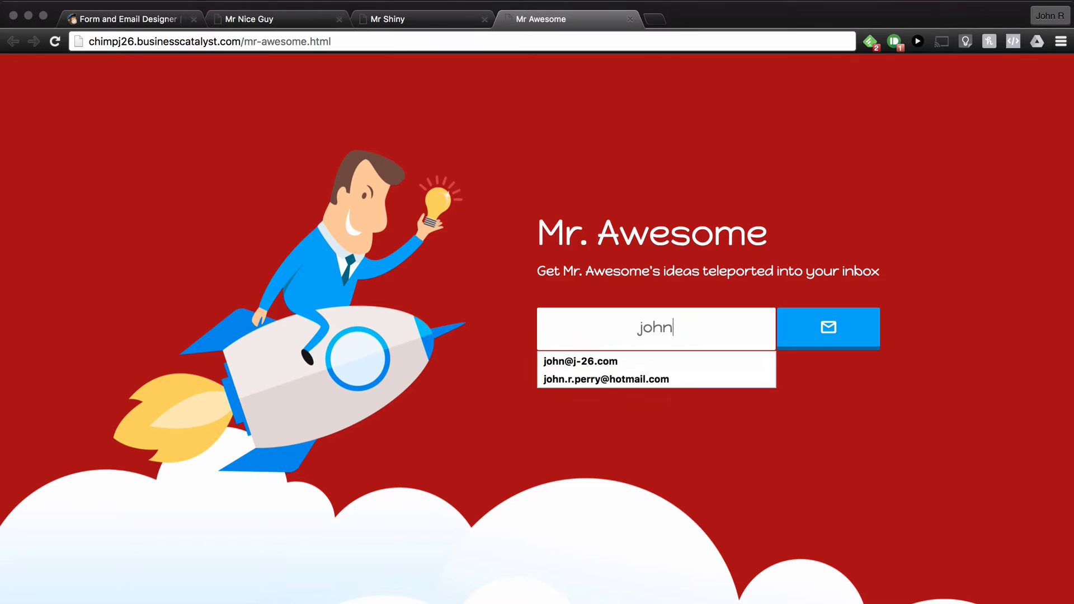
left_click(579, 361)
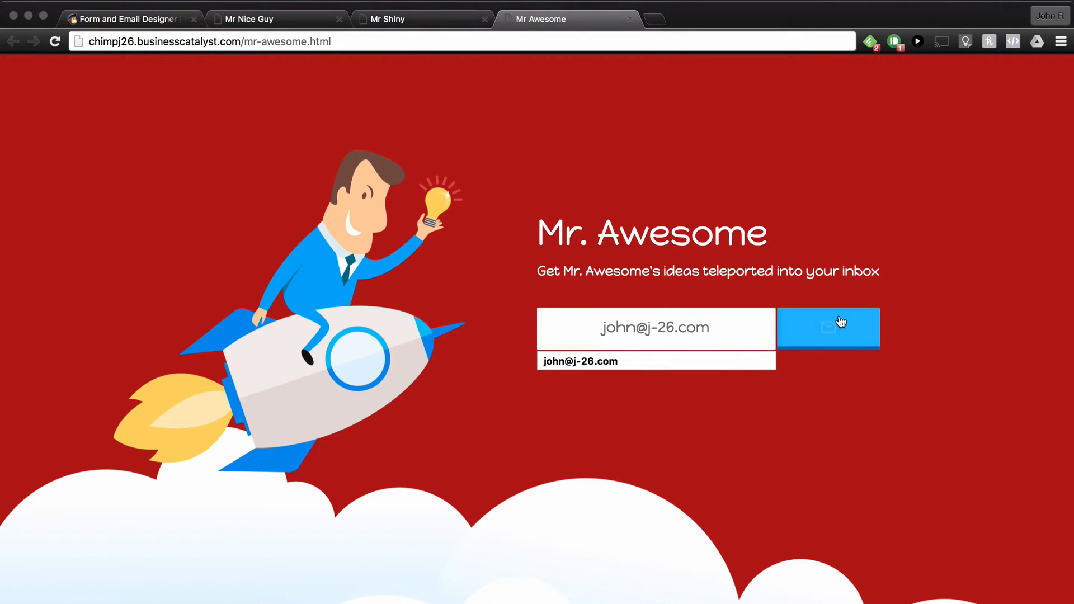
left_click(828, 328)
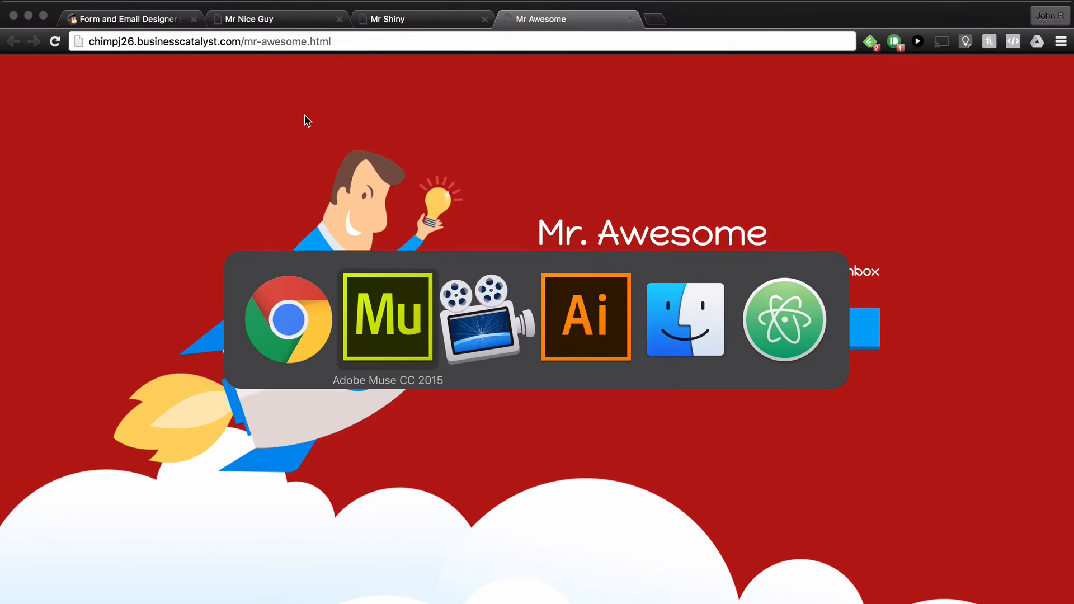
left_click(387, 318)
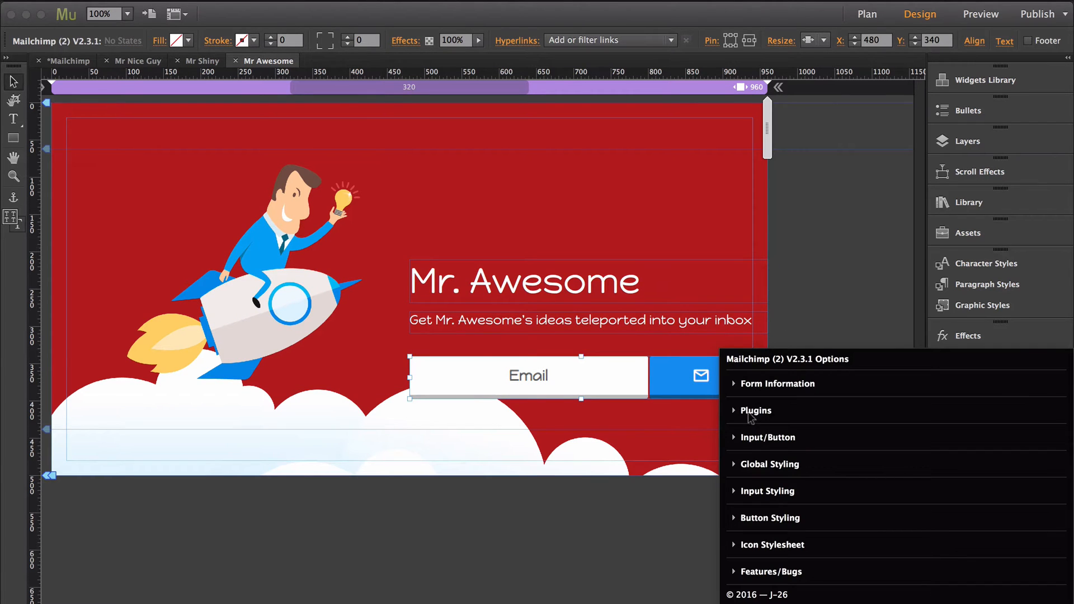
Reveal Mr Awesome's segment settings with custom name 'Mr Awesome's Landing Page', then return to Chrome
left_click(756, 409)
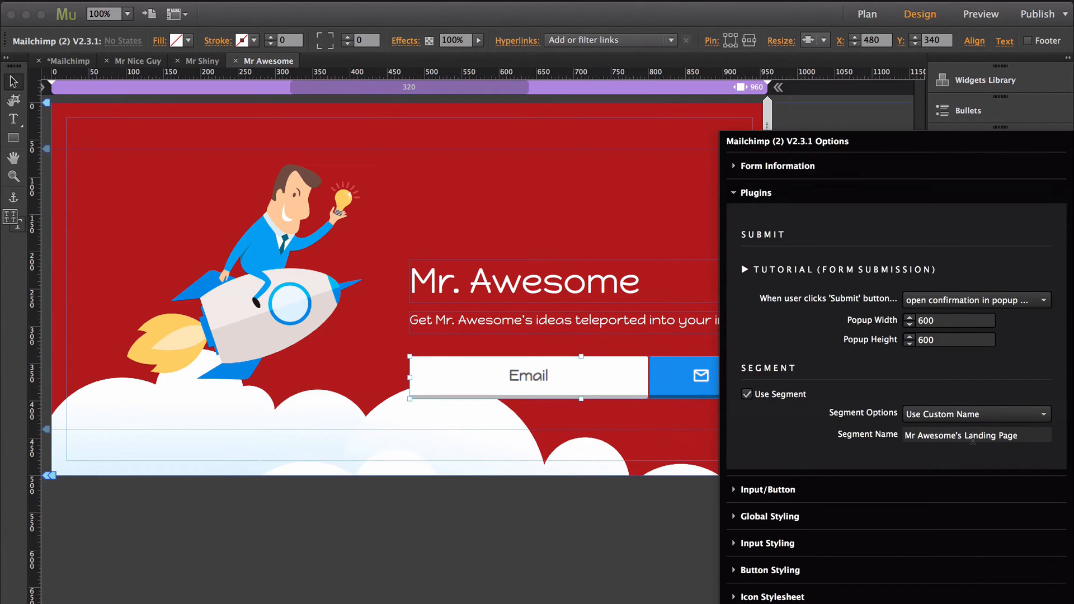
key("cmd+tab")
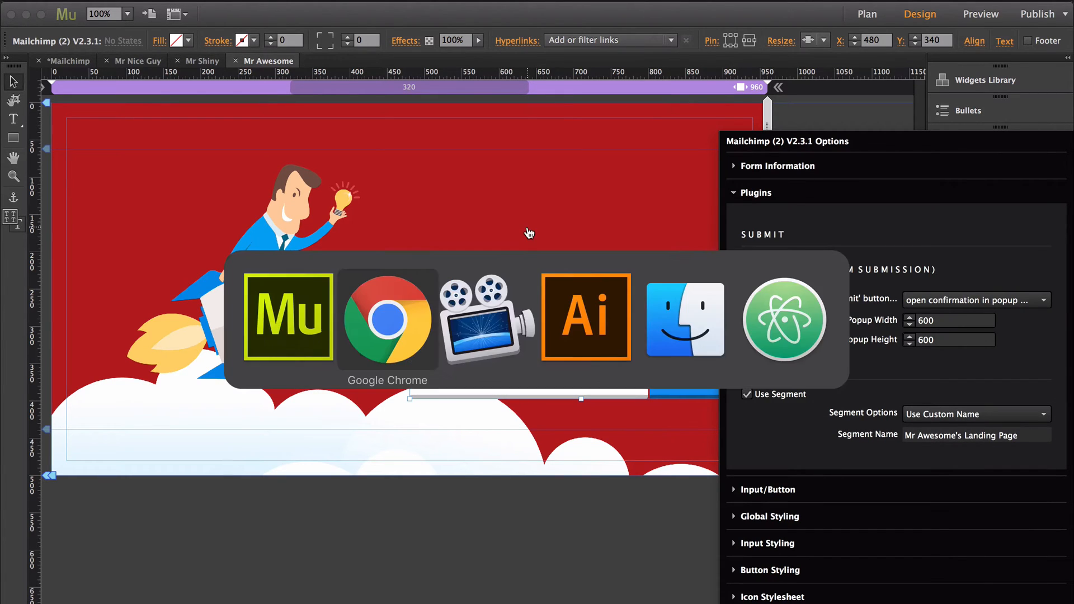
left_click(387, 317)
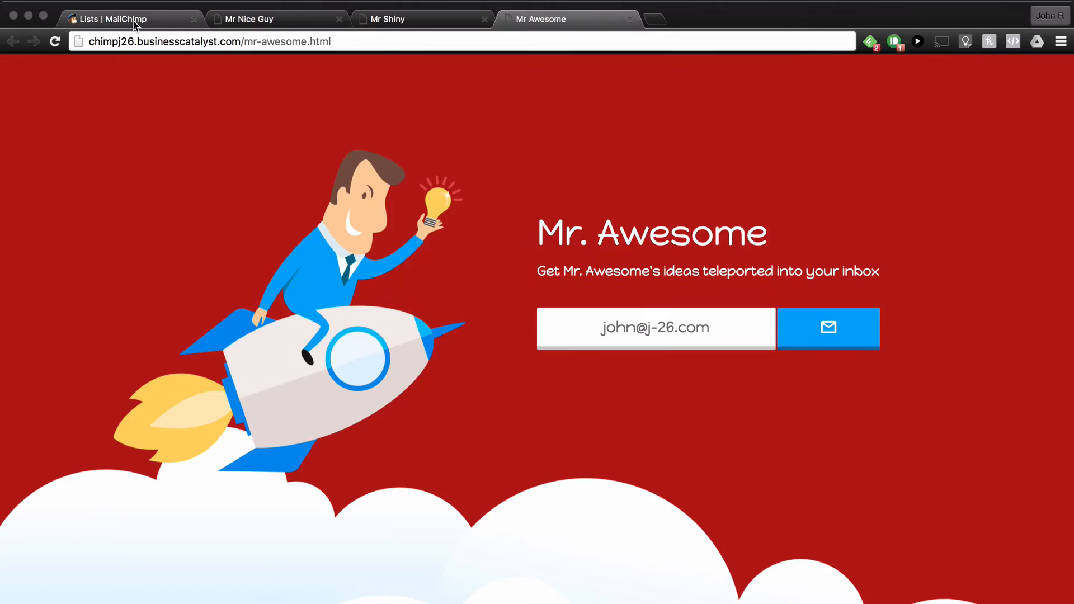
Open the Demo Form list from MailChimp's Lists page to view its subscribers
left_click(118, 18)
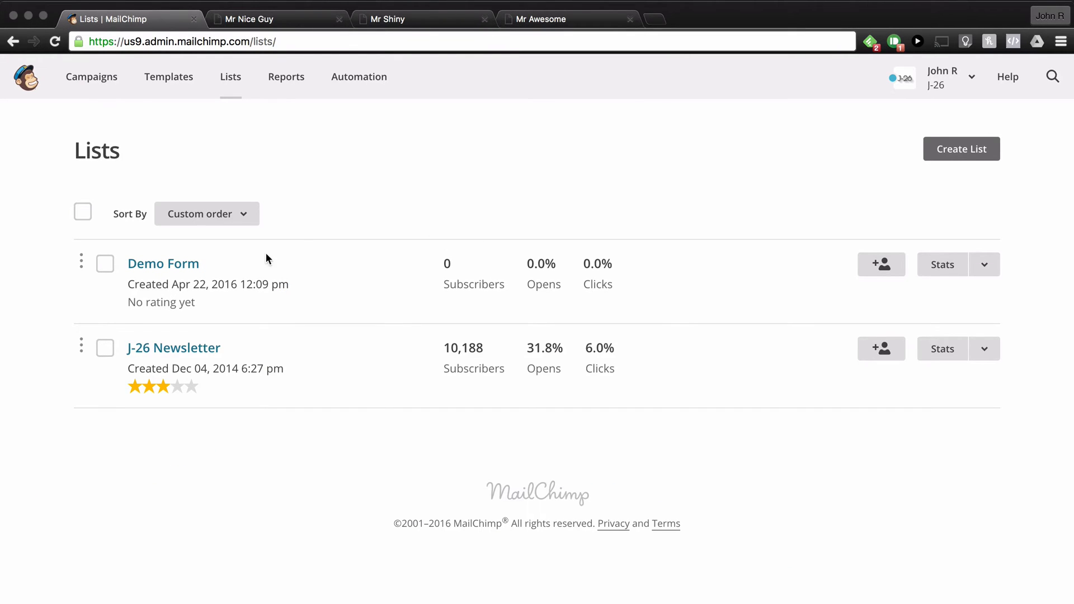
mouse_move(336, 298)
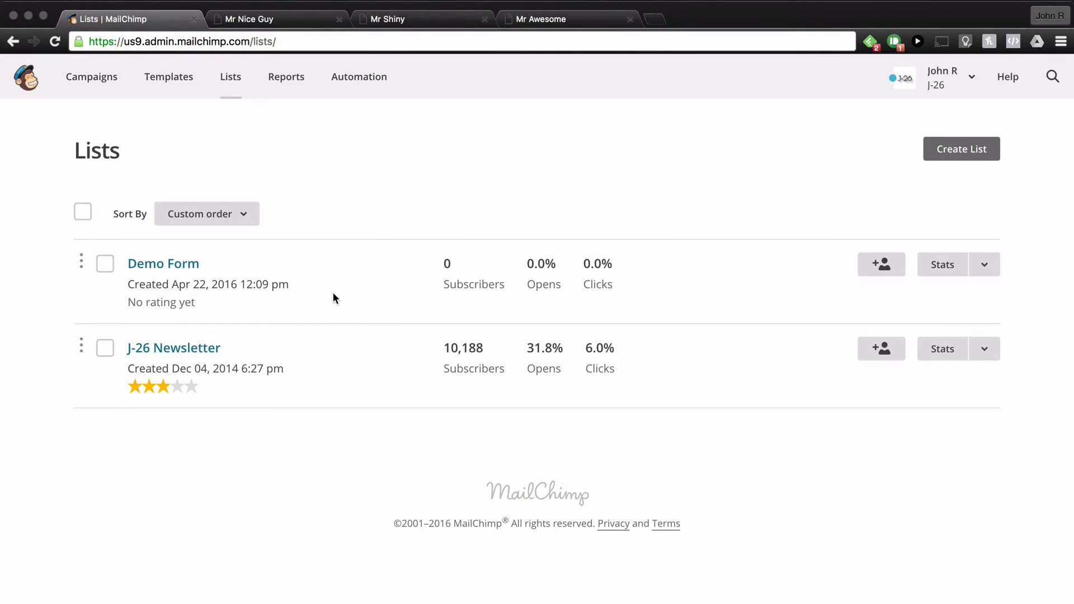
left_click(163, 263)
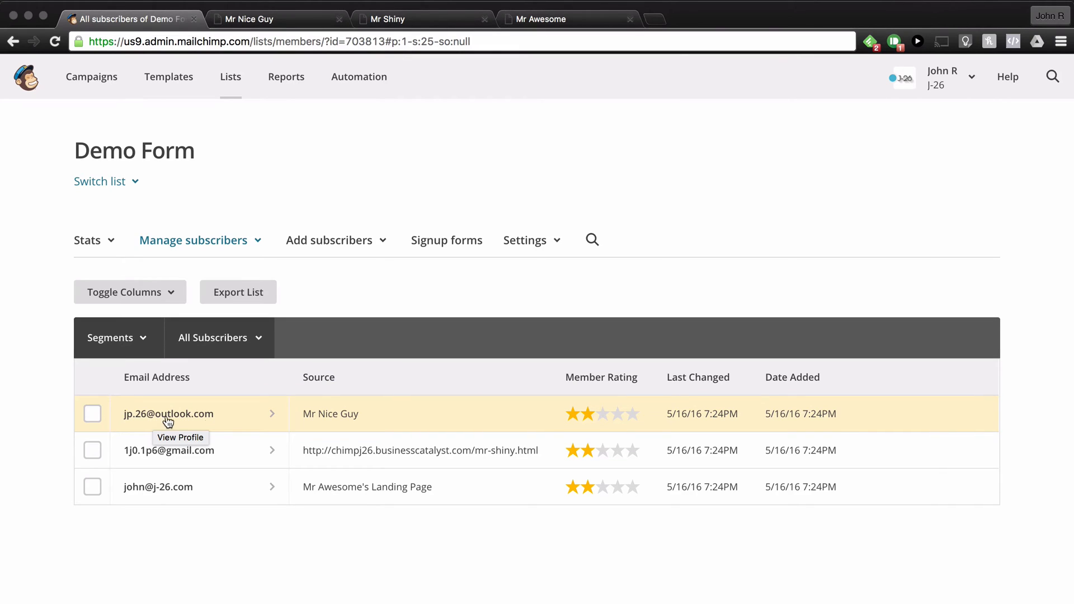
mouse_move(371, 420)
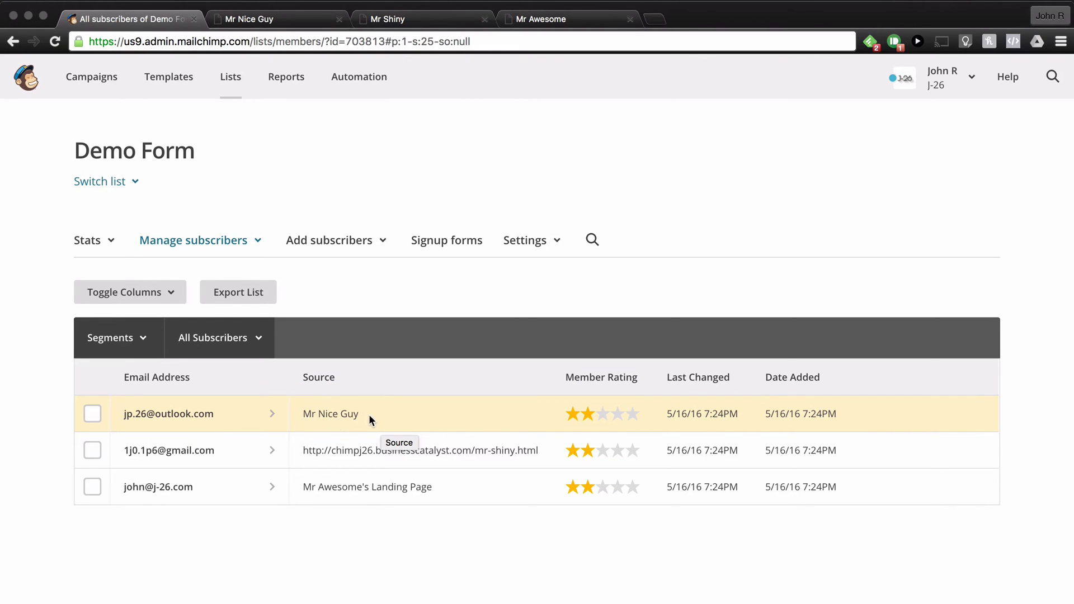
mouse_move(344, 417)
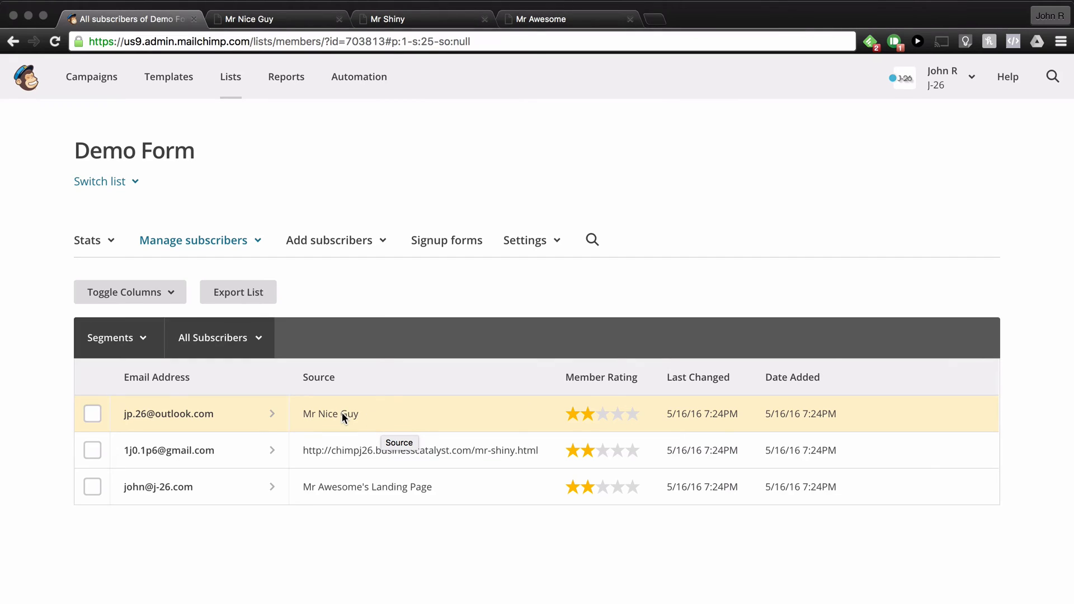
mouse_move(365, 455)
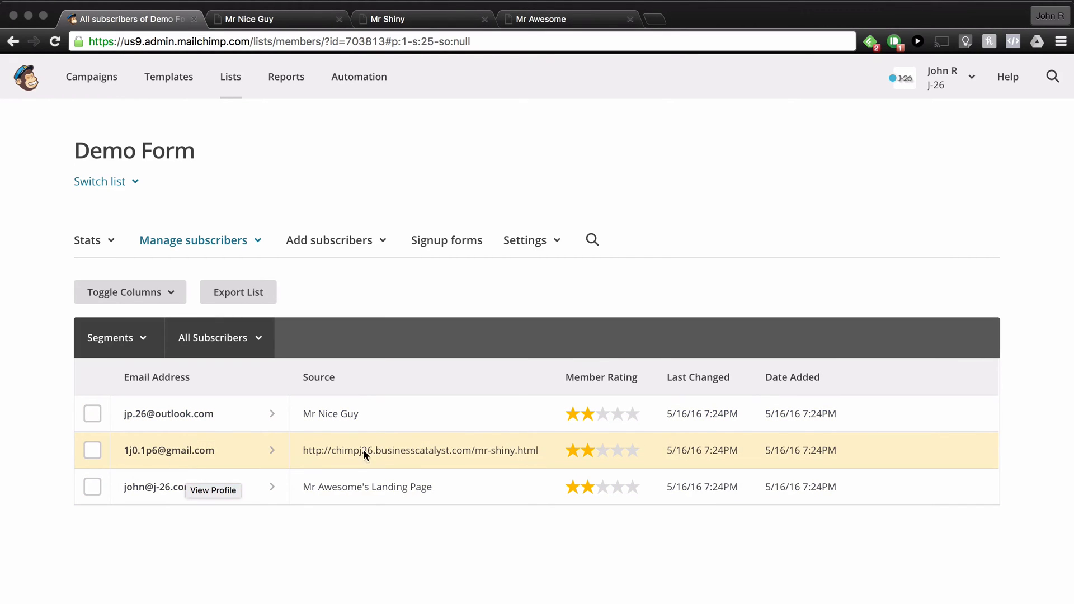
mouse_move(490, 461)
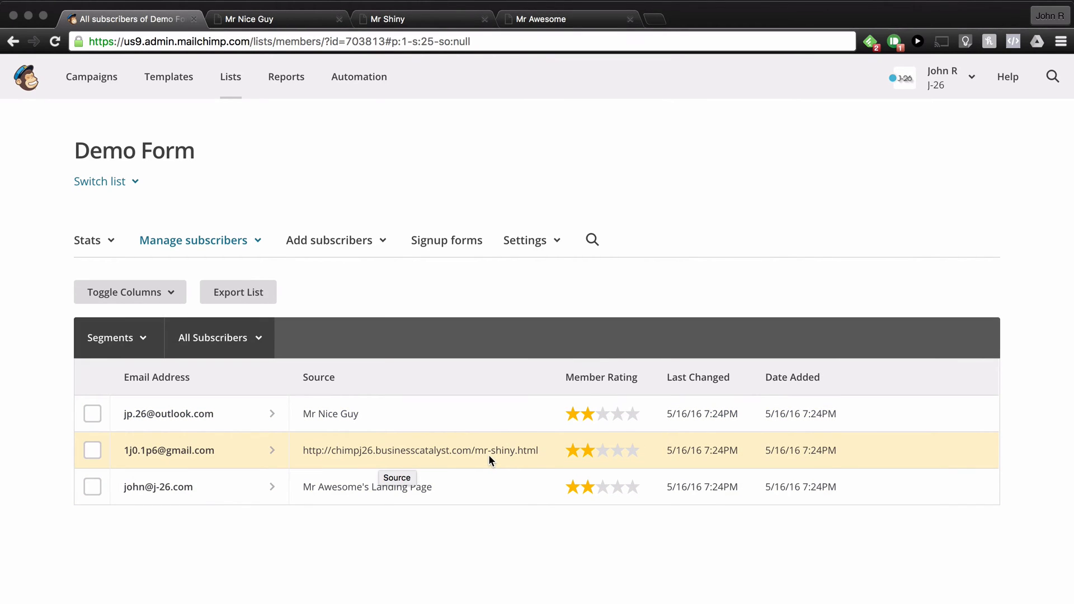